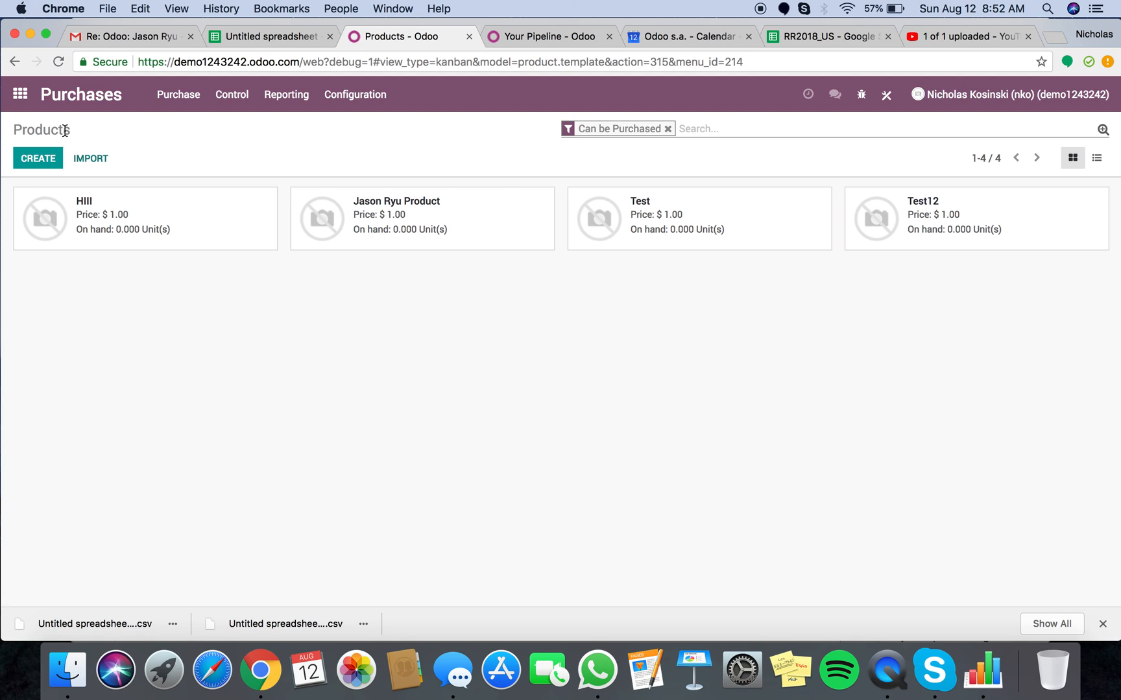
{"action": "mouse_move", "coordinate": [439, 287]}
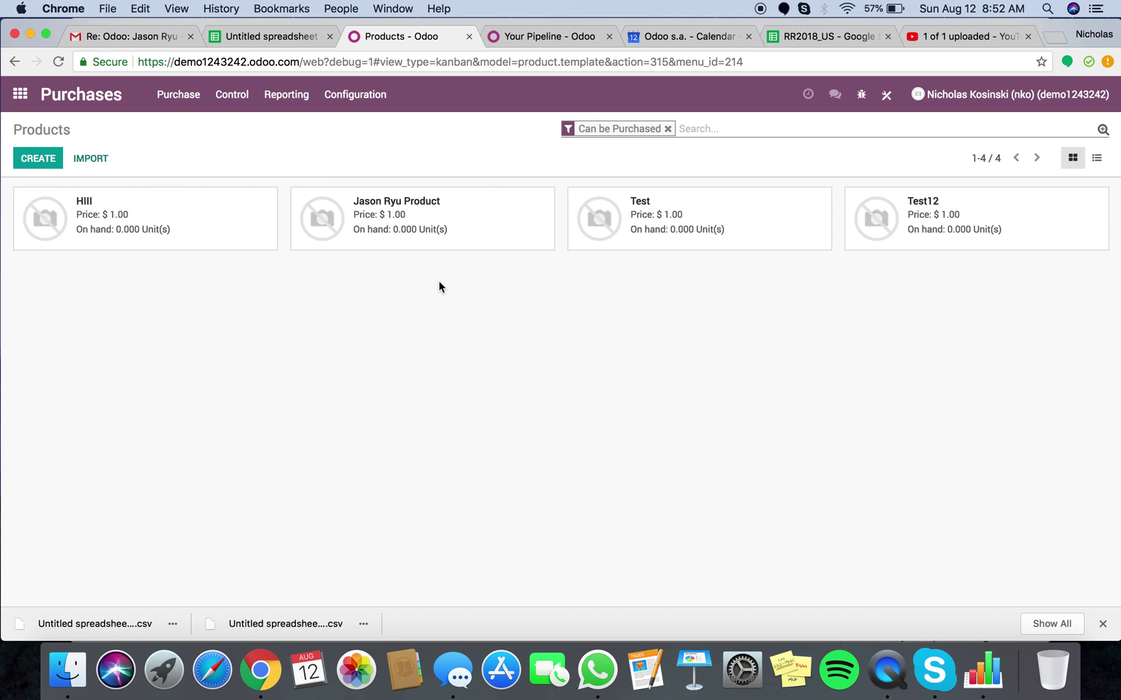
{"action": "left_click", "coordinate": [421, 218]}
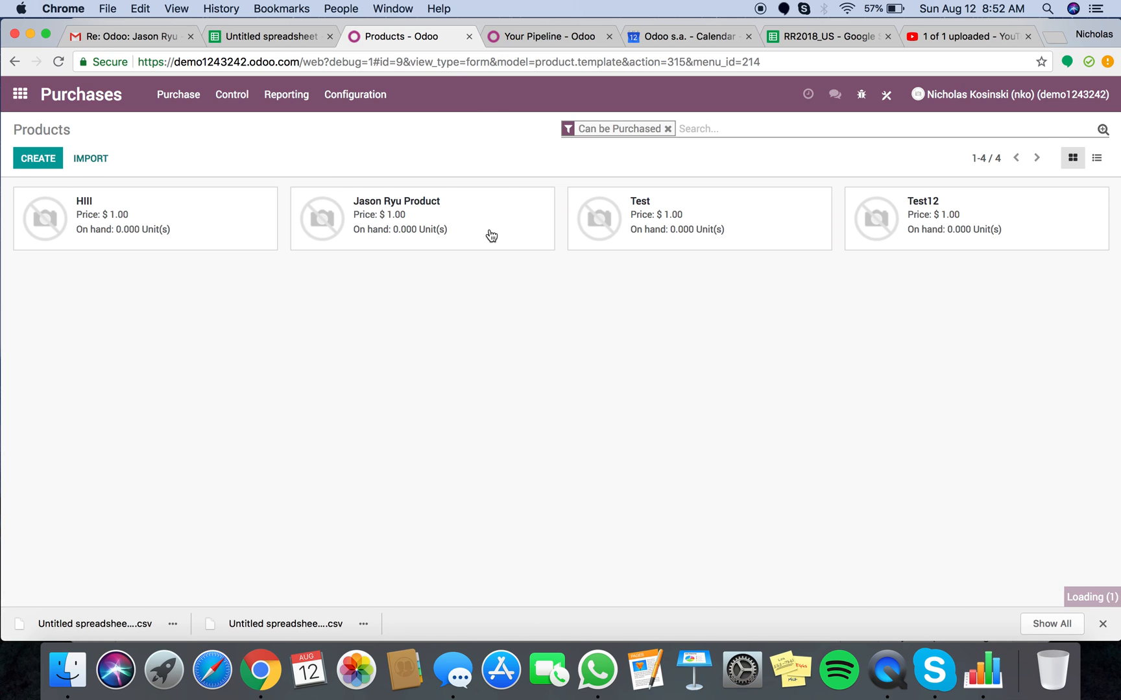
{"action": "left_click", "coordinate": [395, 218]}
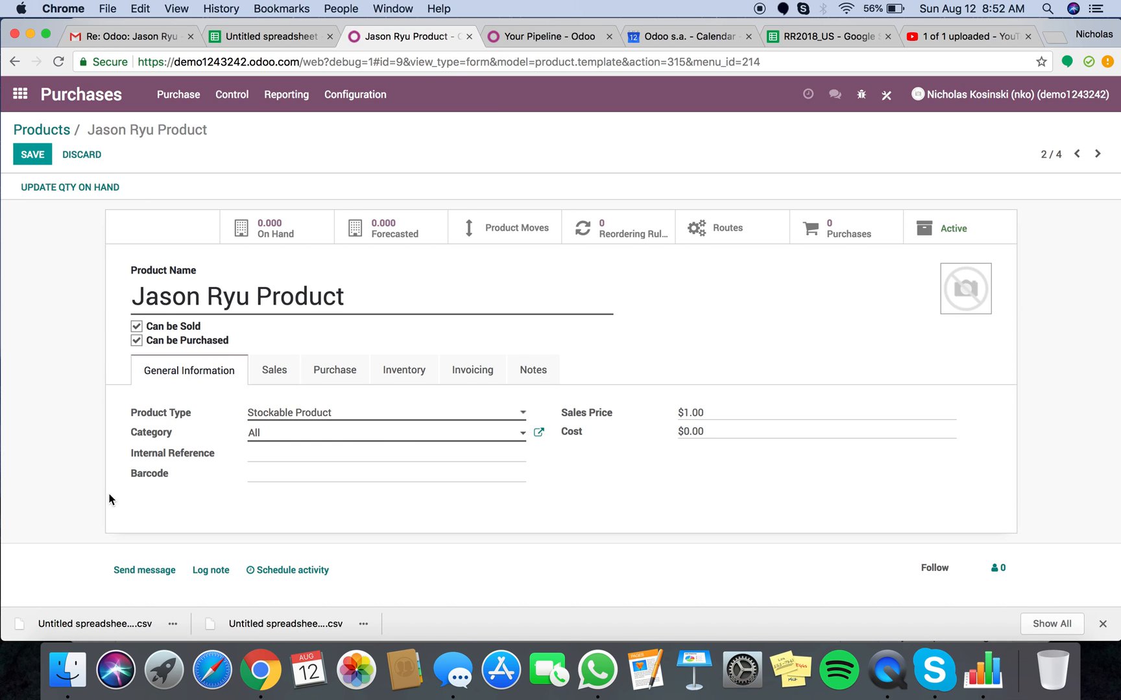
{"action": "left_click", "coordinate": [333, 370]}
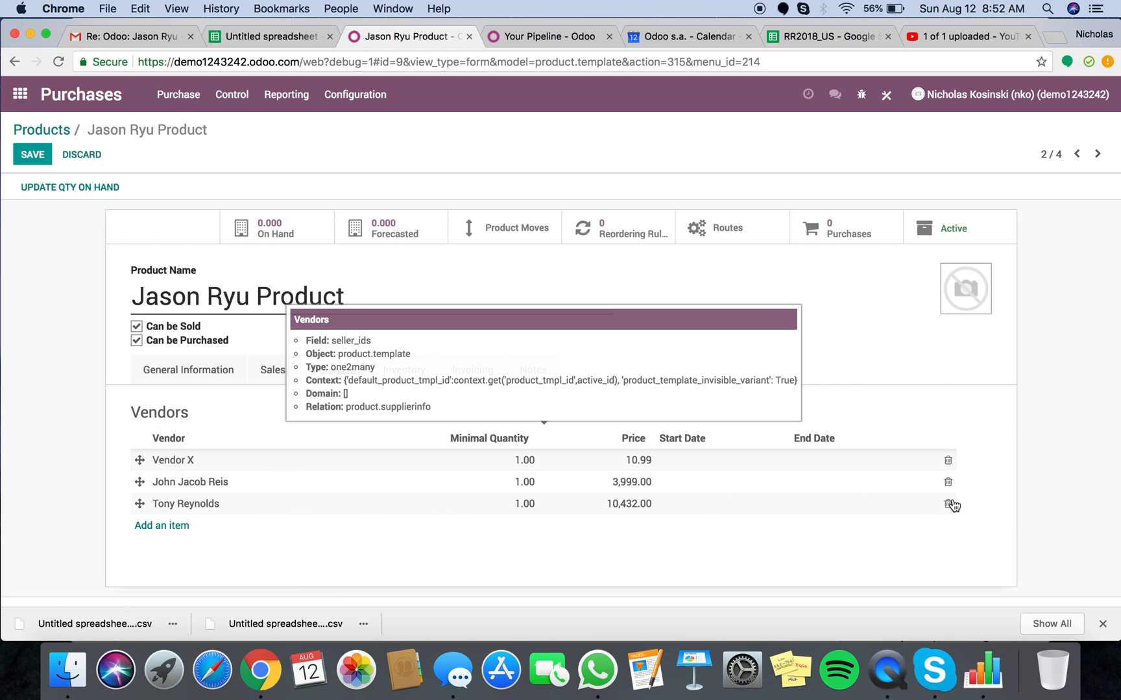
{"action": "left_click", "coordinate": [949, 504]}
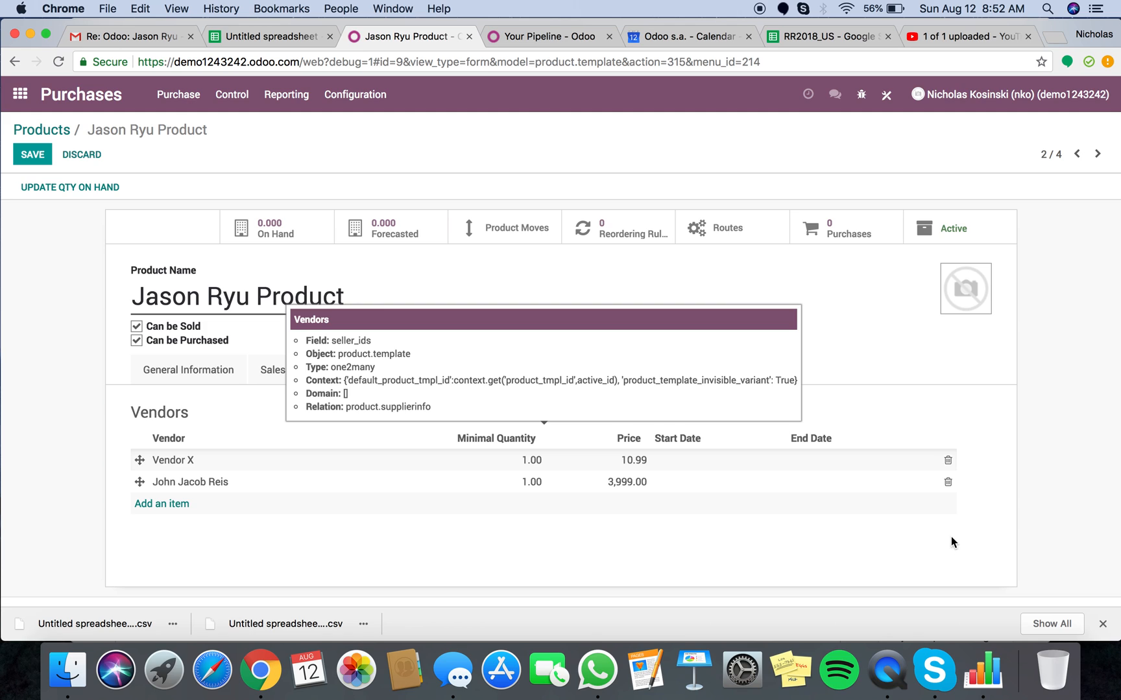
{"action": "left_click", "coordinate": [949, 481]}
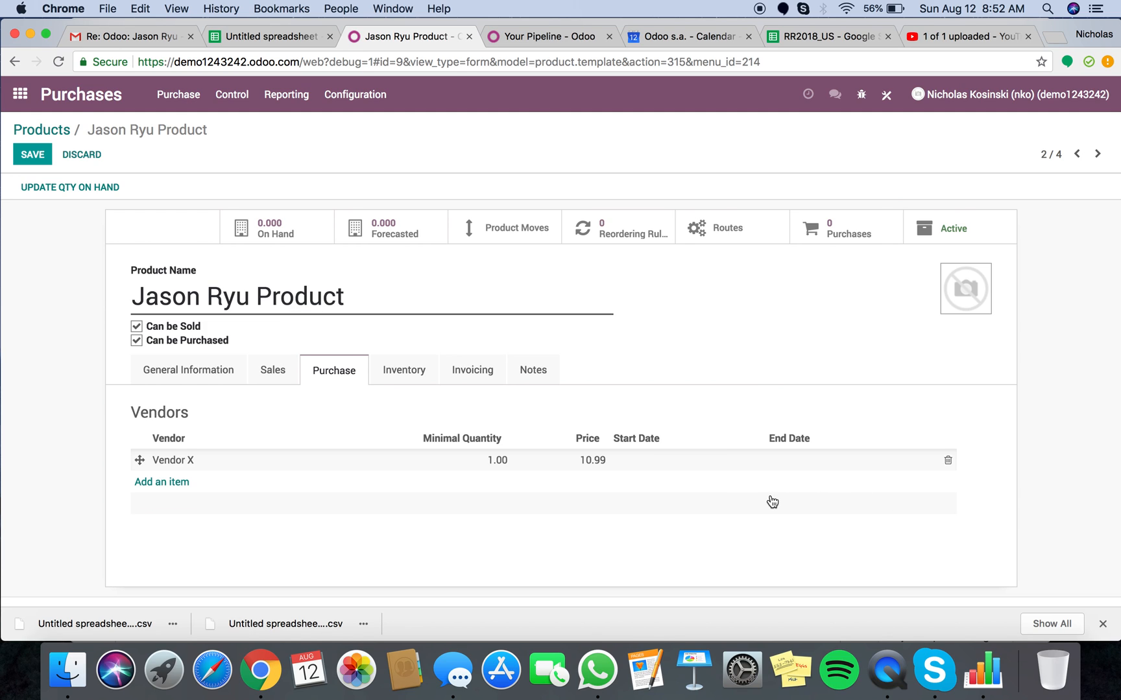
{"action": "mouse_move", "coordinate": [1087, 468]}
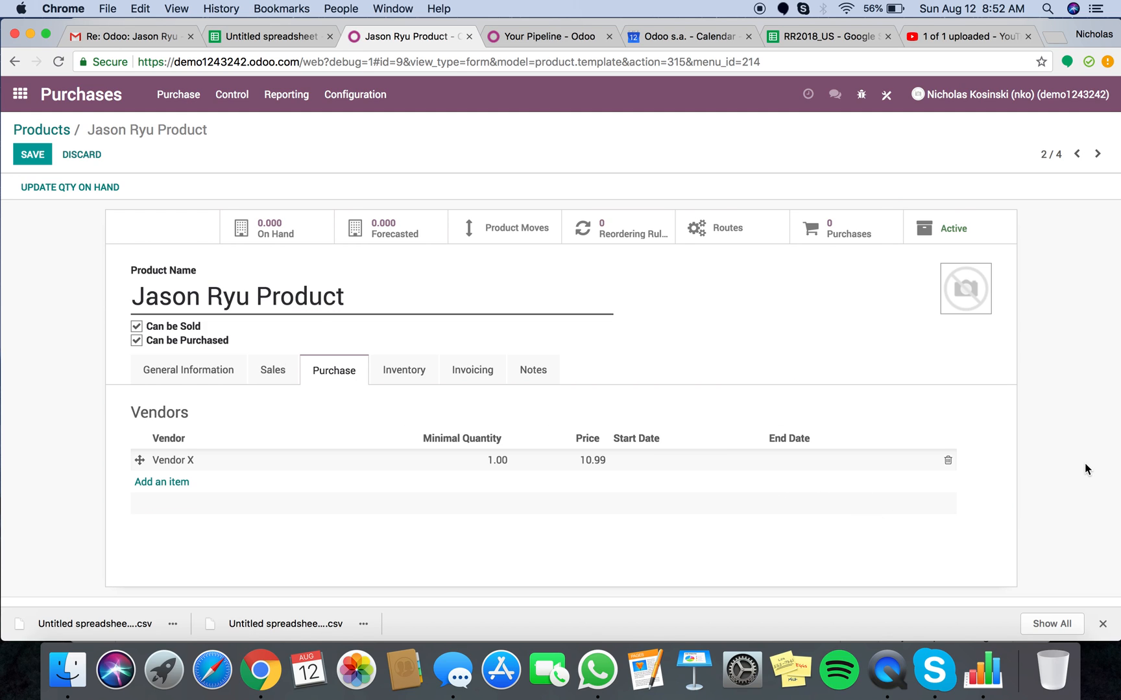
{"action": "mouse_move", "coordinate": [381, 353]}
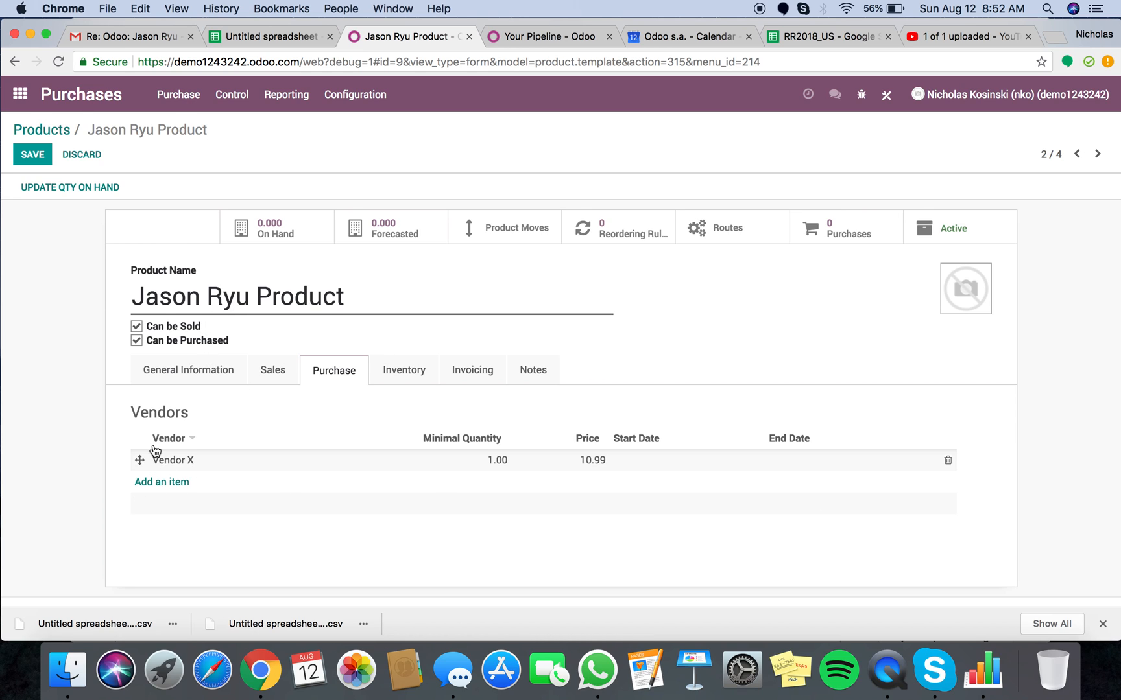
{"action": "left_click", "coordinate": [31, 155]}
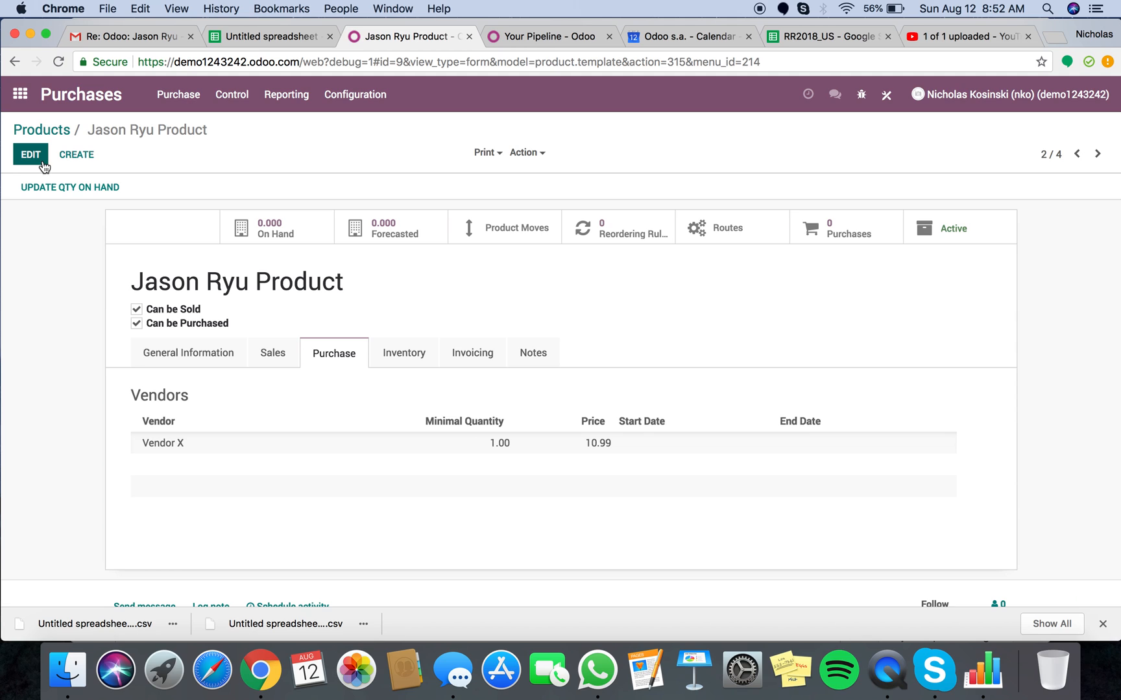
{"action": "left_click", "coordinate": [40, 129]}
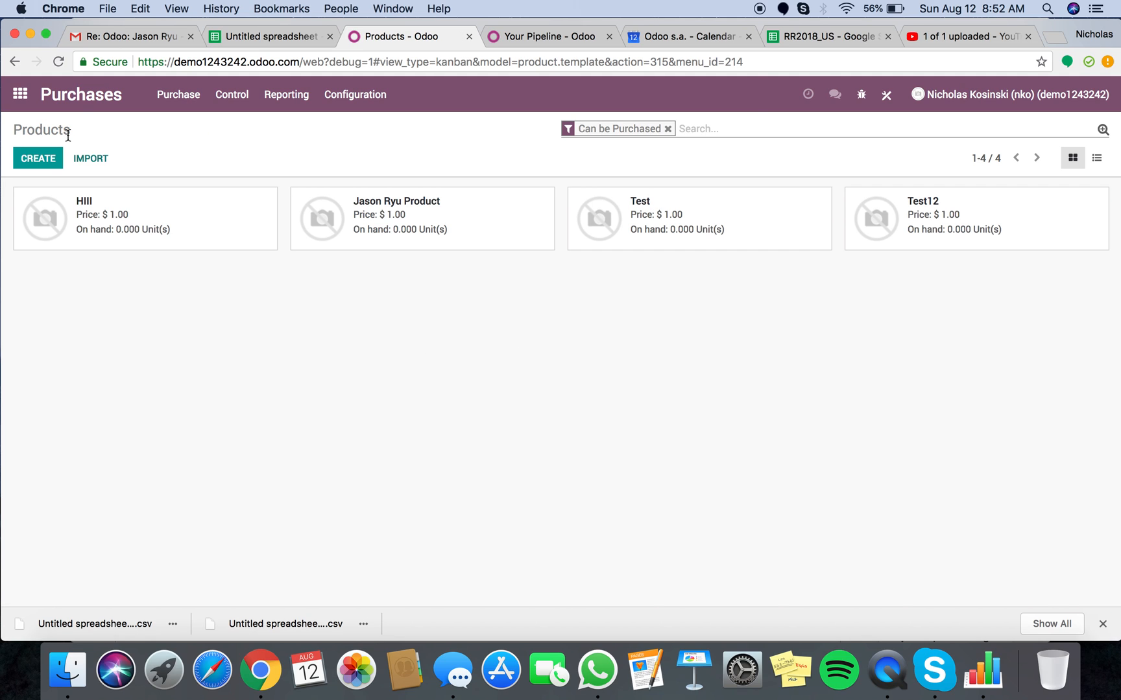
{"action": "mouse_move", "coordinate": [382, 196]}
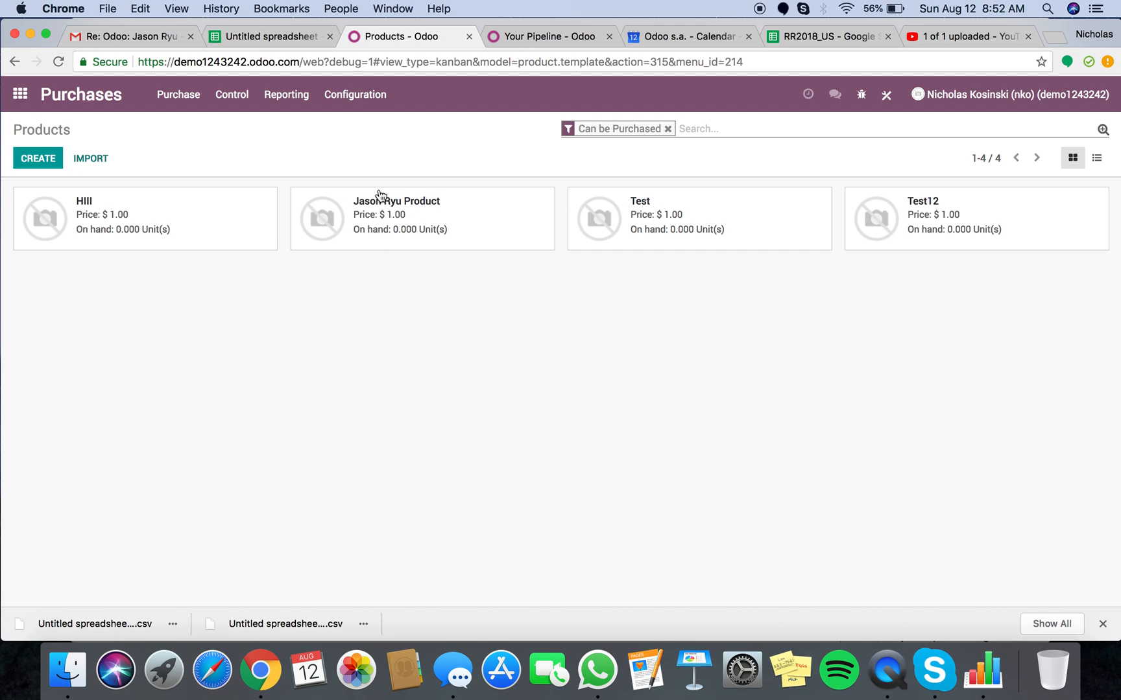
{"action": "mouse_move", "coordinate": [417, 214]}
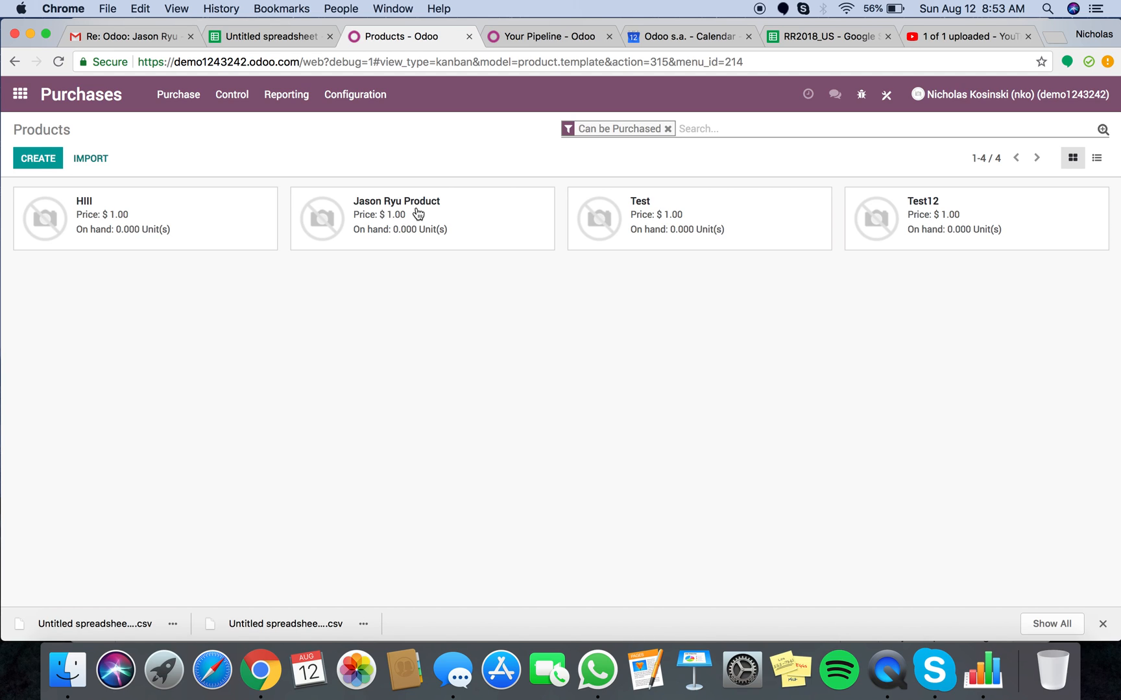
{"action": "left_click", "coordinate": [396, 201]}
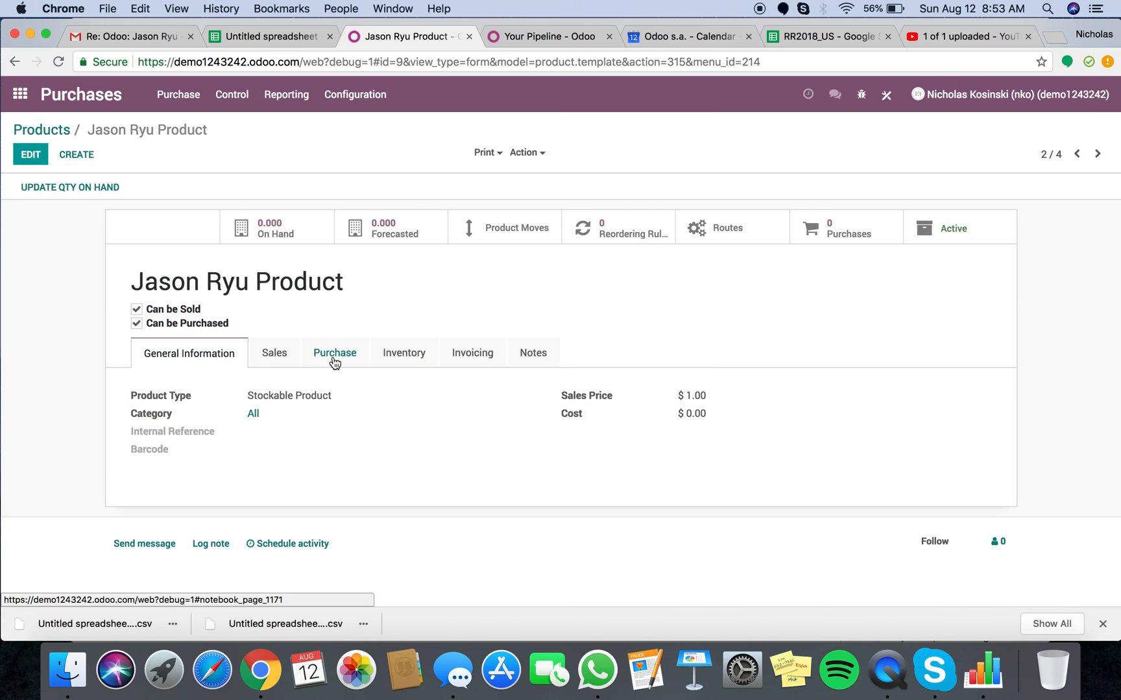
{"action": "left_click", "coordinate": [334, 352]}
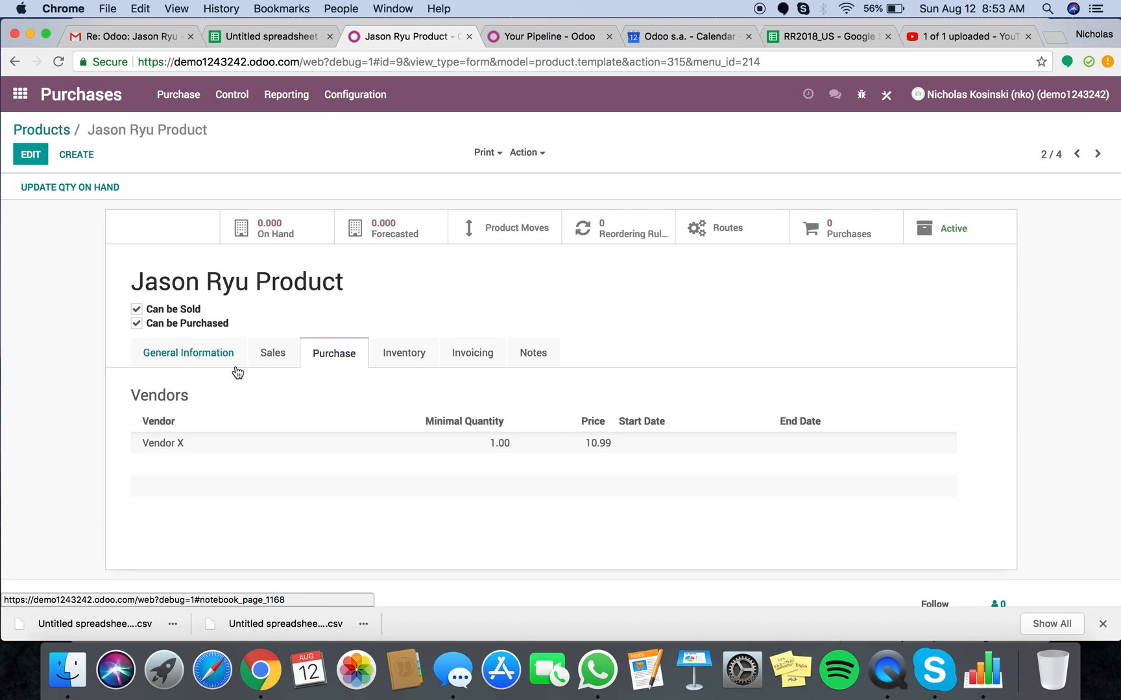
{"action": "left_click", "coordinate": [40, 129]}
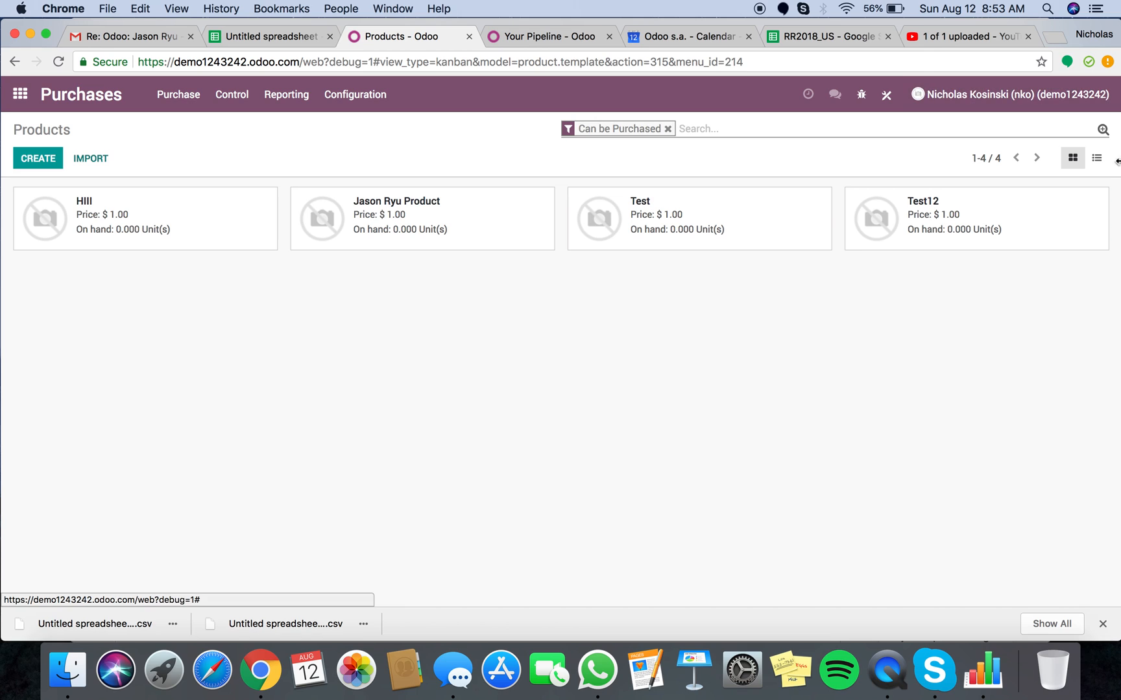
Step: Select Jason Ryu Product in list view and start an export of its data
{"action": "left_click", "coordinate": [1096, 159]}
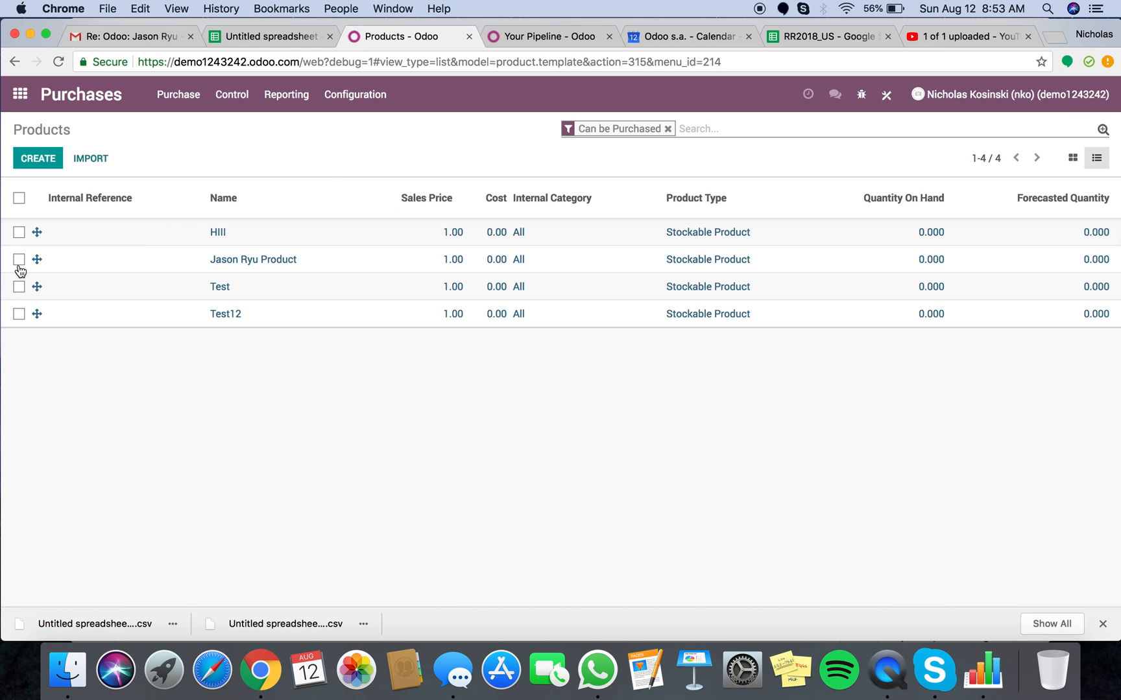
{"action": "left_click", "coordinate": [527, 155]}
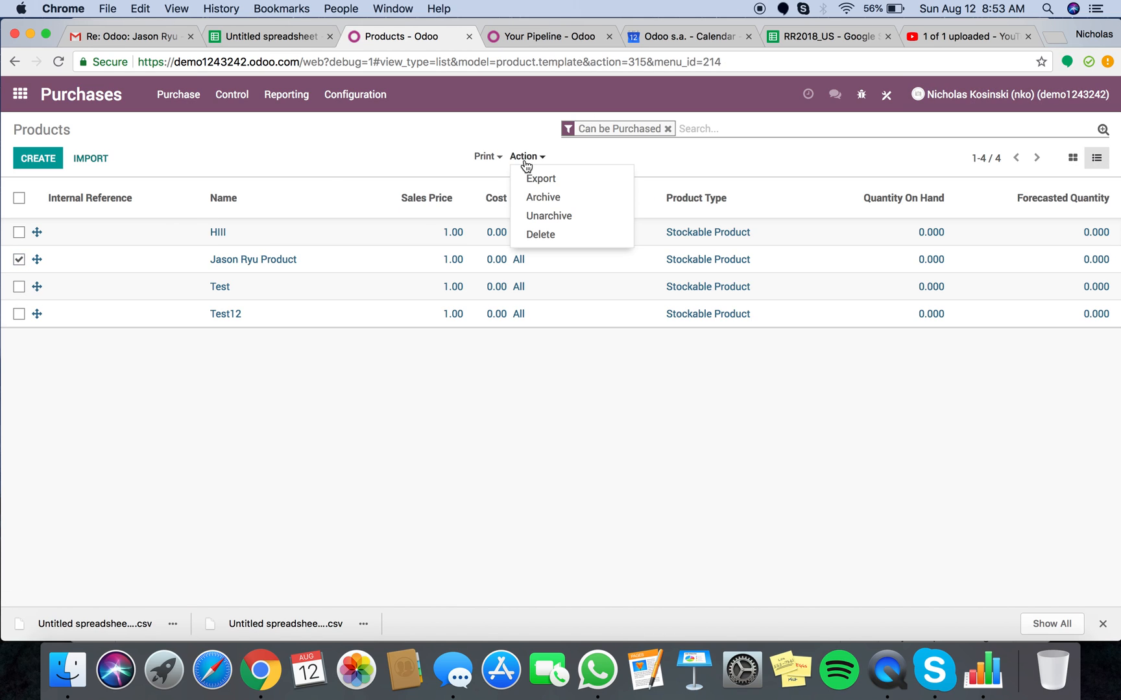
{"action": "left_click", "coordinate": [541, 179]}
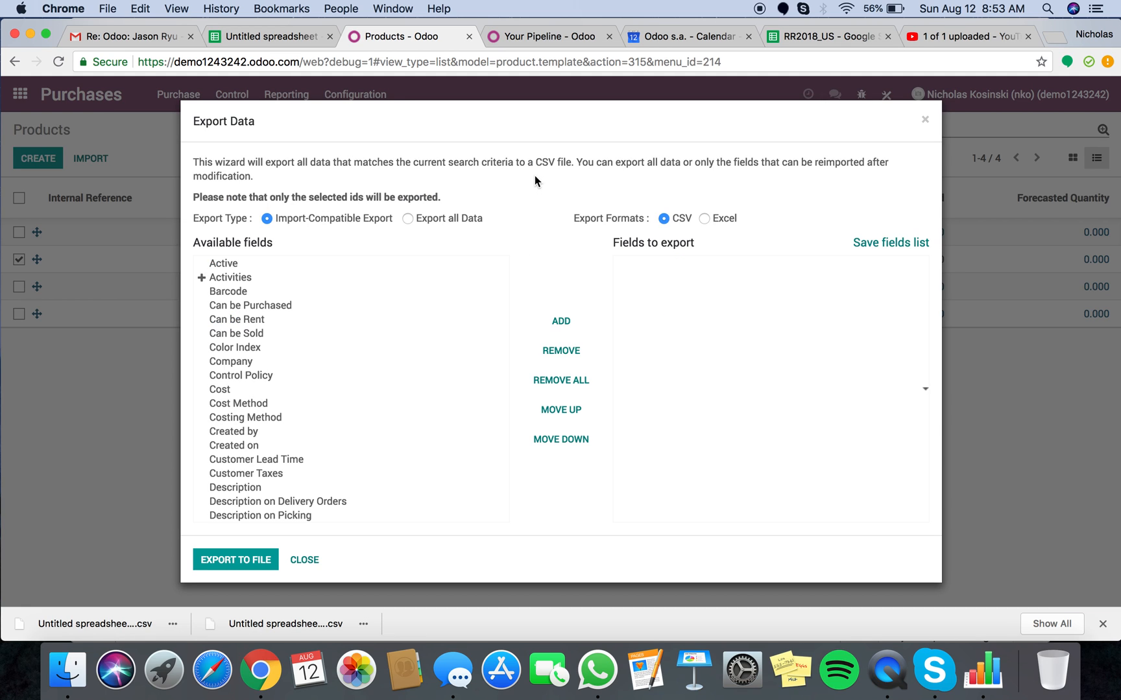
Step: Add the Name field to the export and download it as a CSV file
{"action": "scroll", "scroll_direction": "down", "scroll_amount": 3}
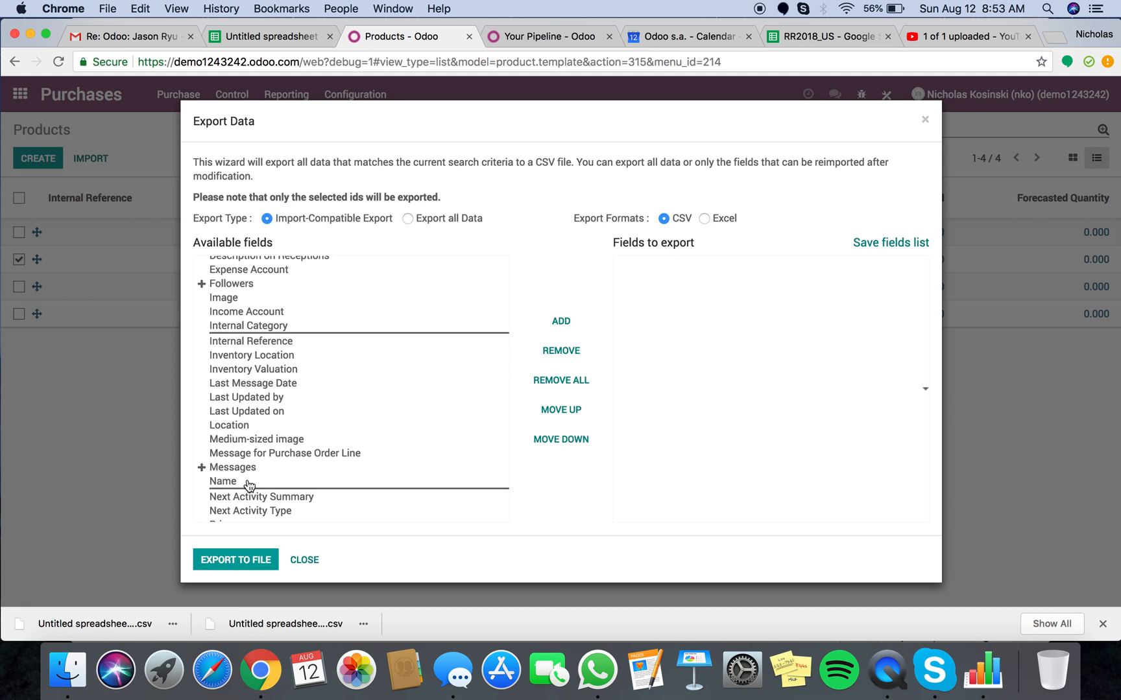
{"action": "left_click", "coordinate": [235, 559]}
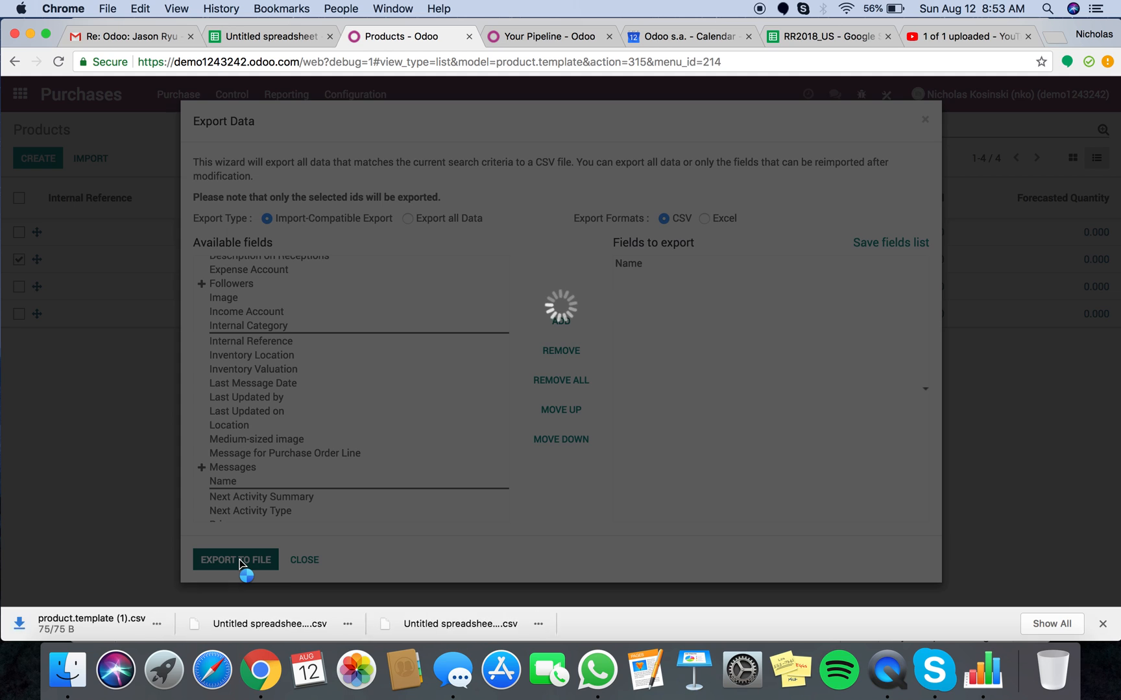
{"action": "left_click", "coordinate": [235, 559]}
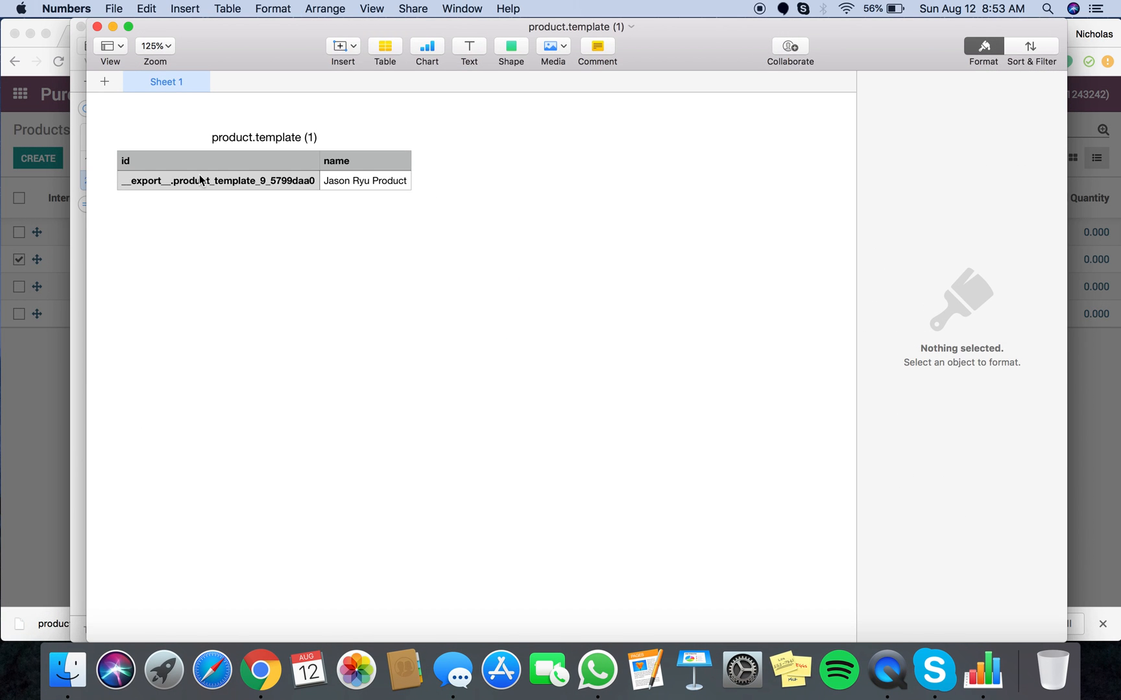
Step: Select the product's external ID cell in the exported CSV in Numbers
{"action": "left_click", "coordinate": [218, 181]}
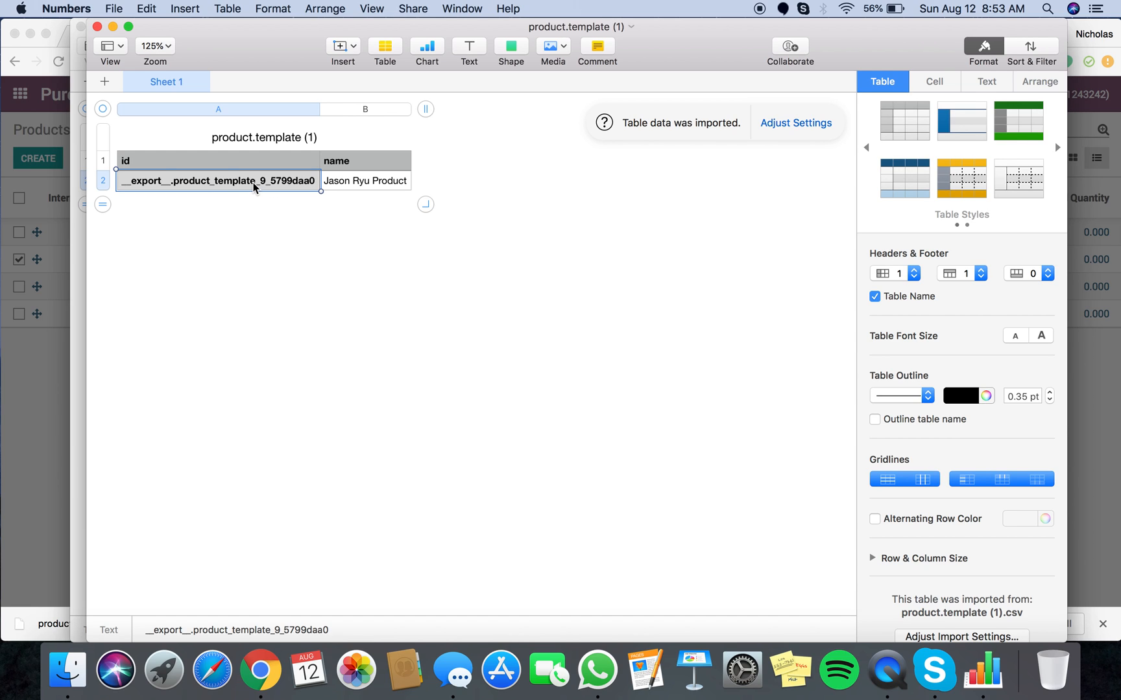
{"action": "mouse_move", "coordinate": [183, 72]}
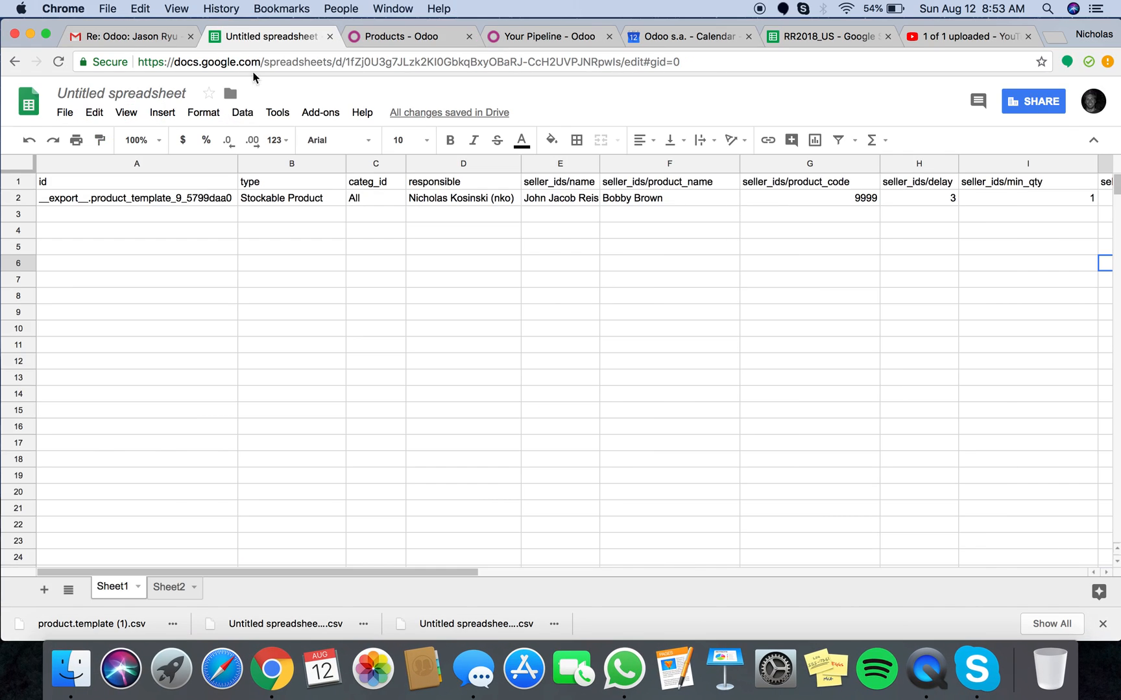
{"action": "mouse_move", "coordinate": [97, 188]}
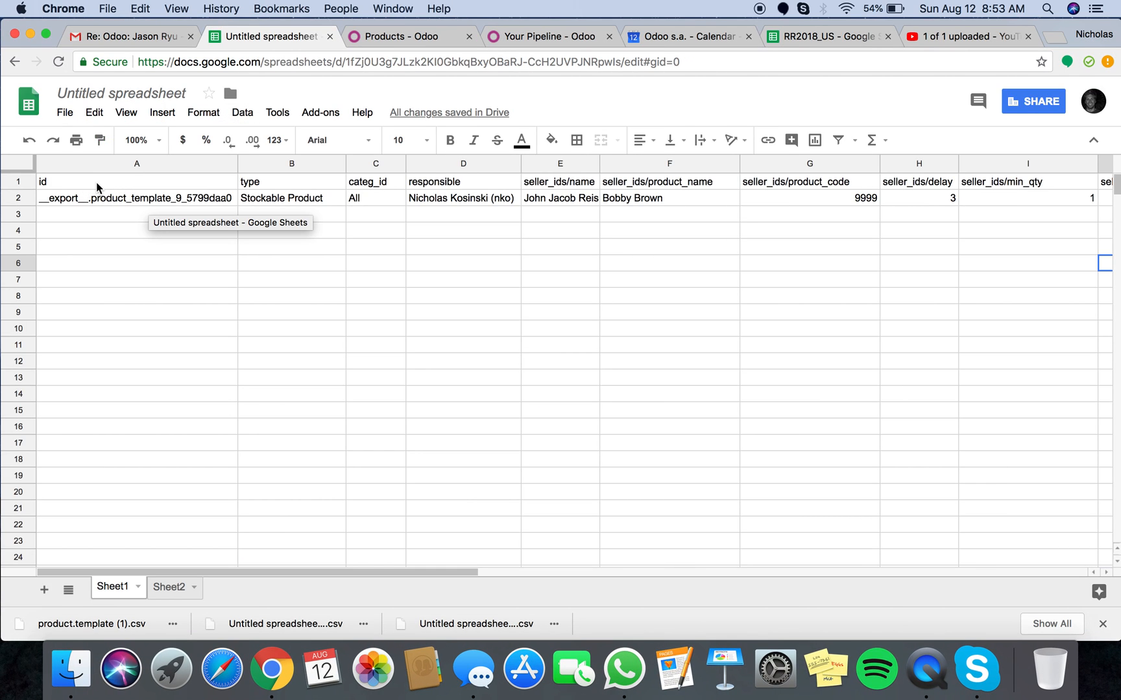
{"action": "mouse_move", "coordinate": [72, 208]}
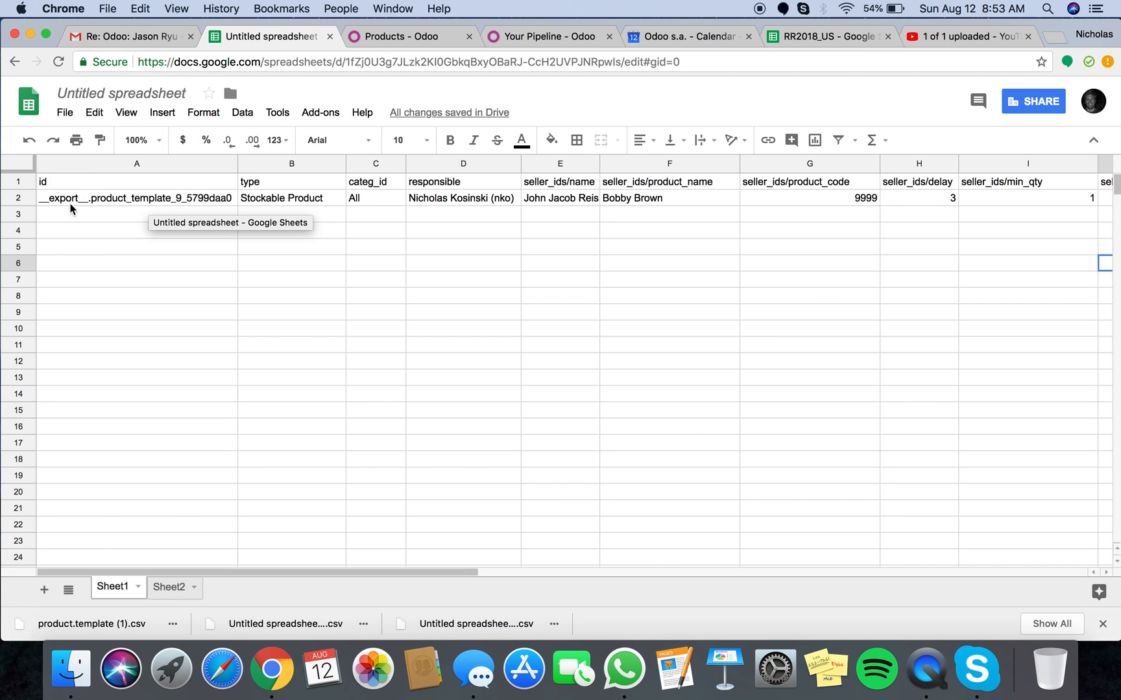
{"action": "left_click", "coordinate": [136, 199]}
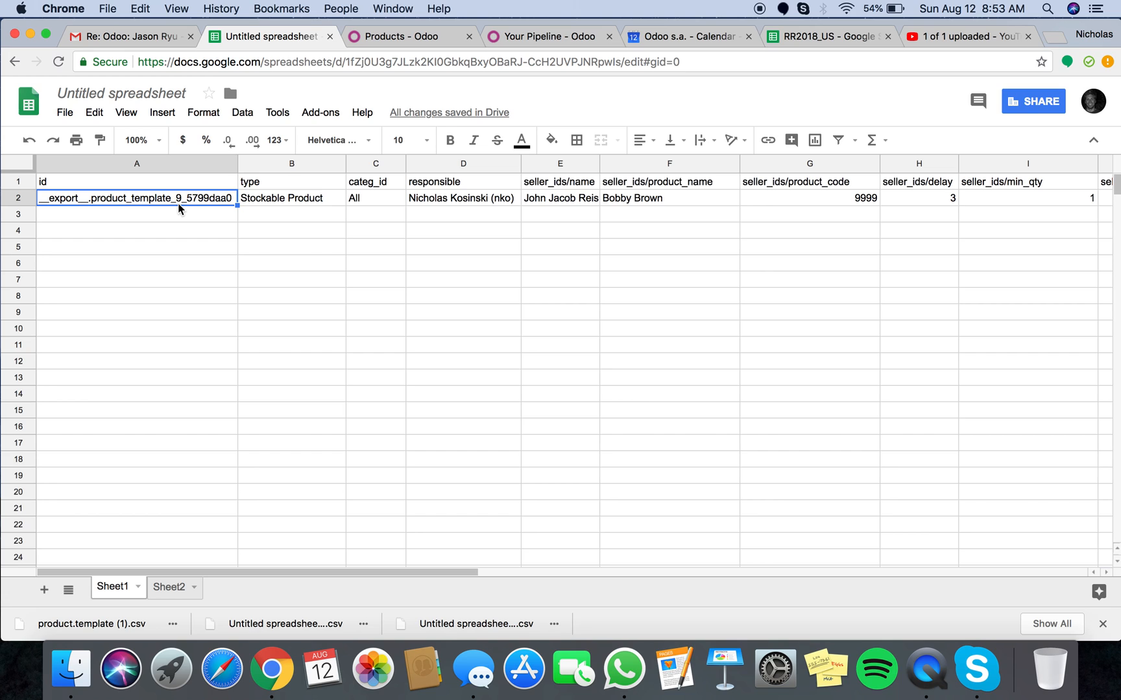
{"action": "mouse_move", "coordinate": [761, 196]}
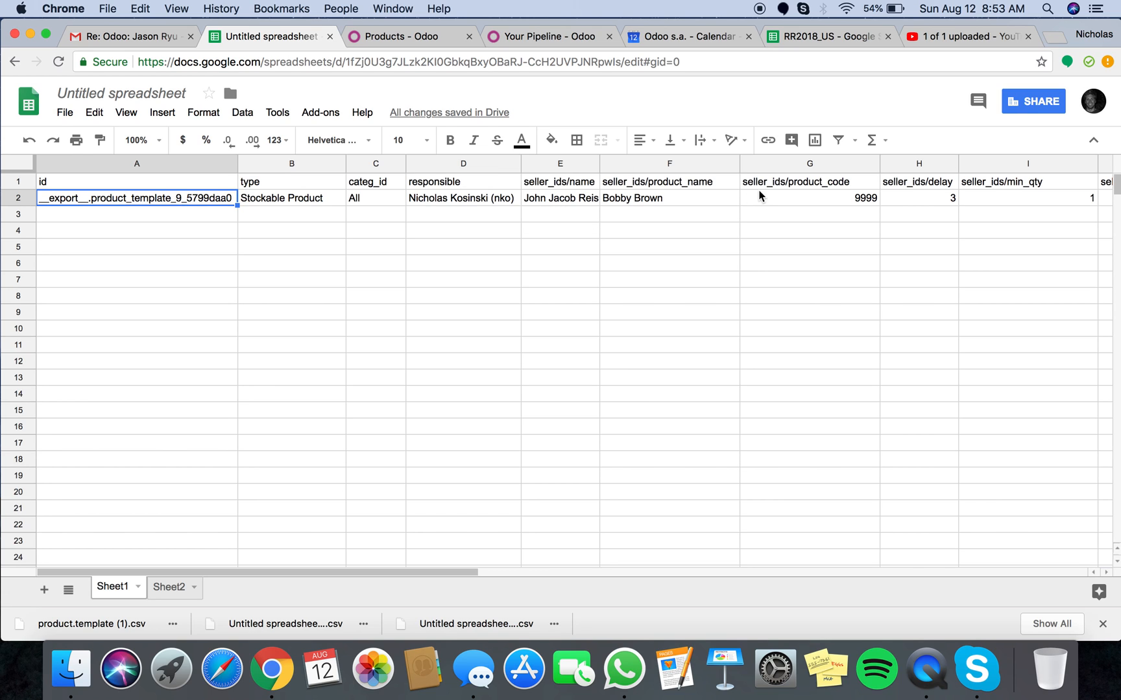
{"action": "type", "text": "Vendor X"}
{"action": "left_click", "coordinate": [810, 214]}
{"action": "type", "text": "1099"}
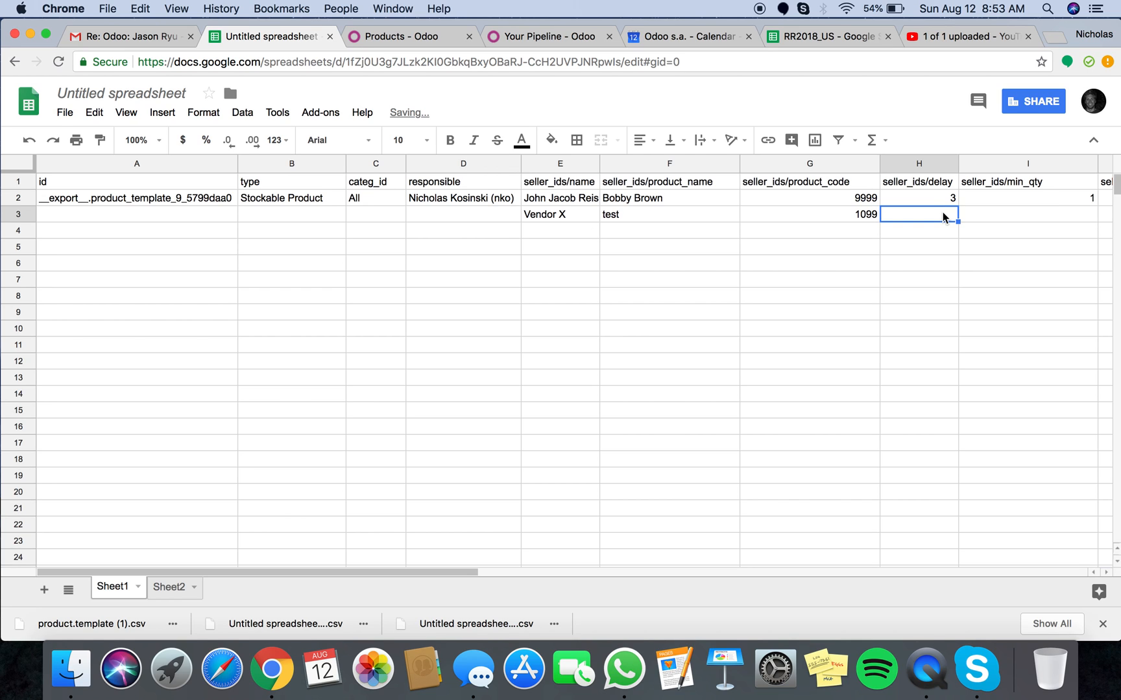
{"action": "type", "text": "100"}
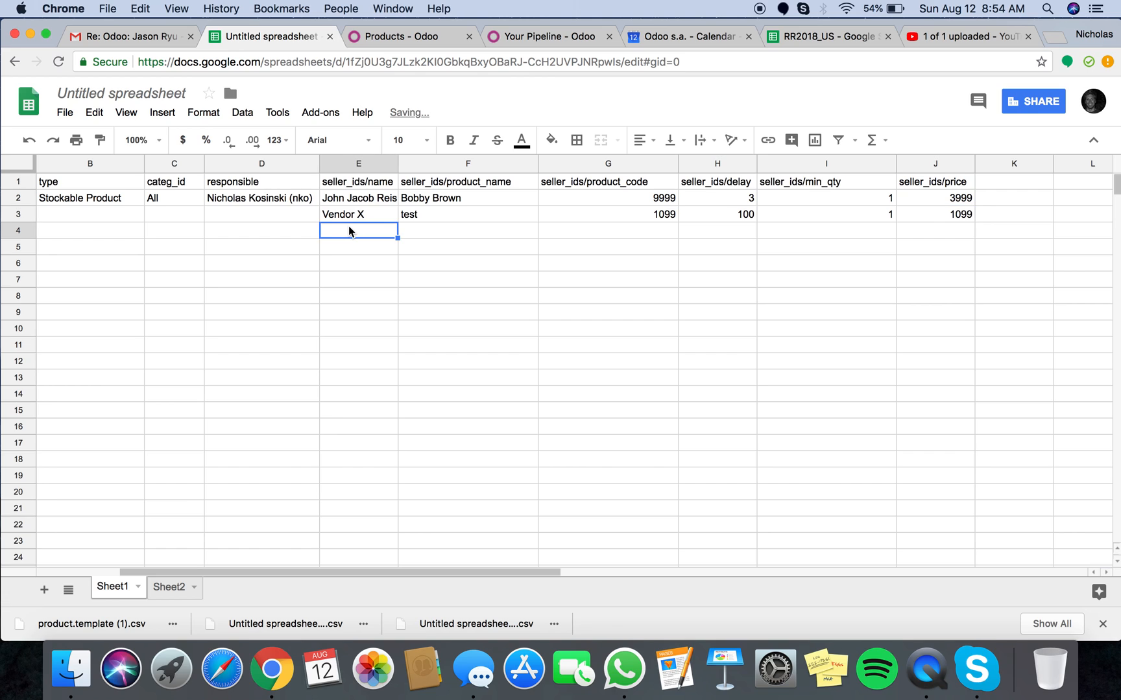
{"action": "type", "text": "Tony Reynolds"}
{"action": "left_click", "coordinate": [467, 230]}
{"action": "type", "text": "jofdsfss"}
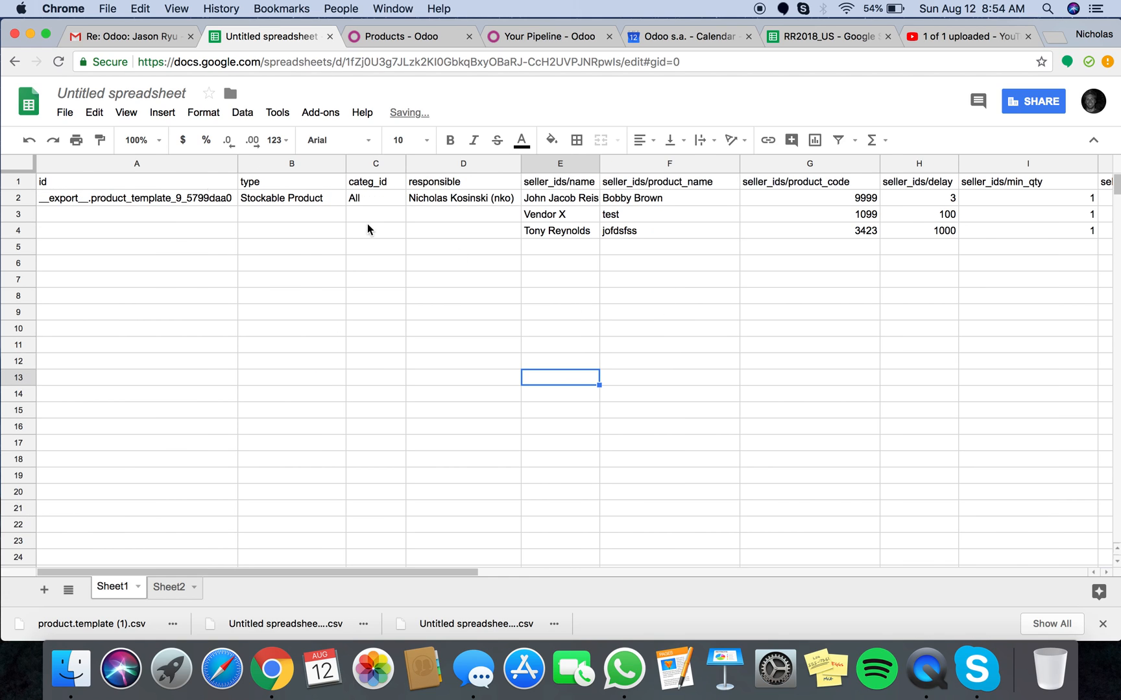
Step: Download the product sheet with its vendor lines as a CSV file
{"action": "left_click", "coordinate": [64, 113]}
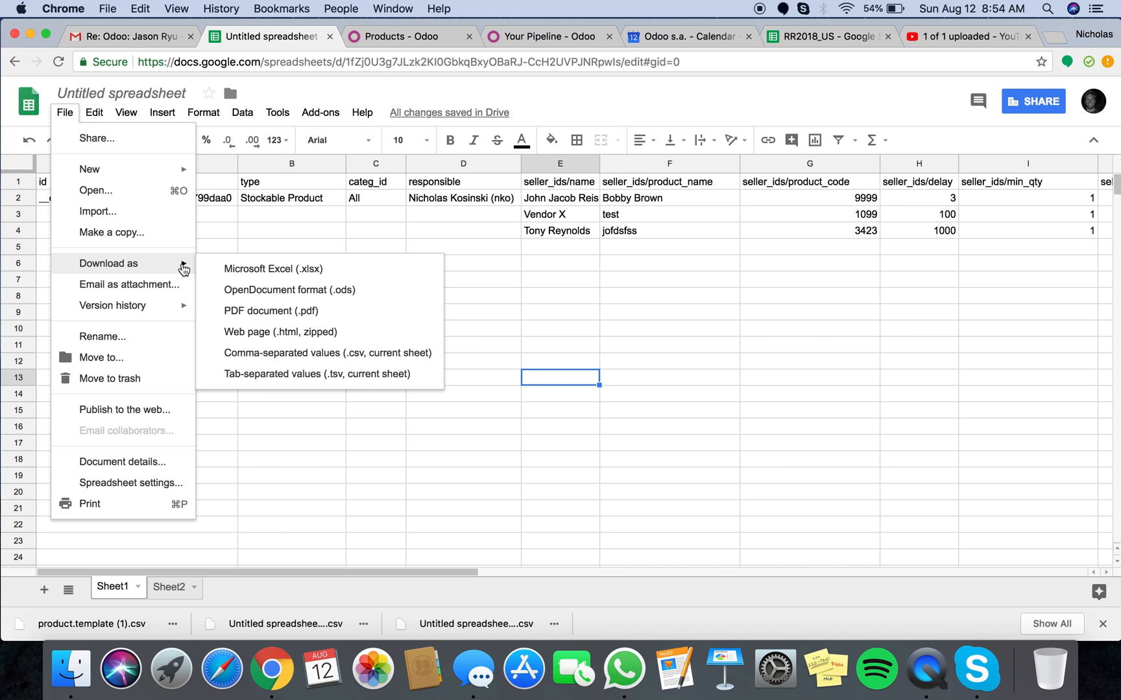
{"action": "left_click", "coordinate": [404, 36]}
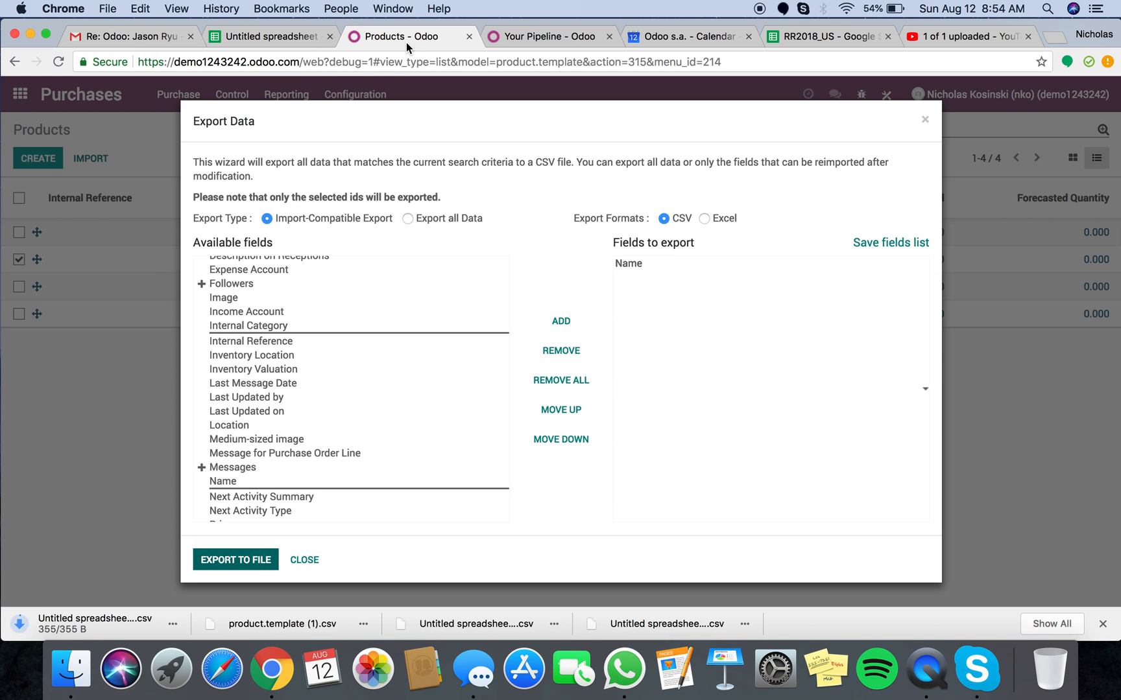
Step: Load the downloaded CSV into the Products import and run it, matching by External ID
{"action": "left_click", "coordinate": [304, 559]}
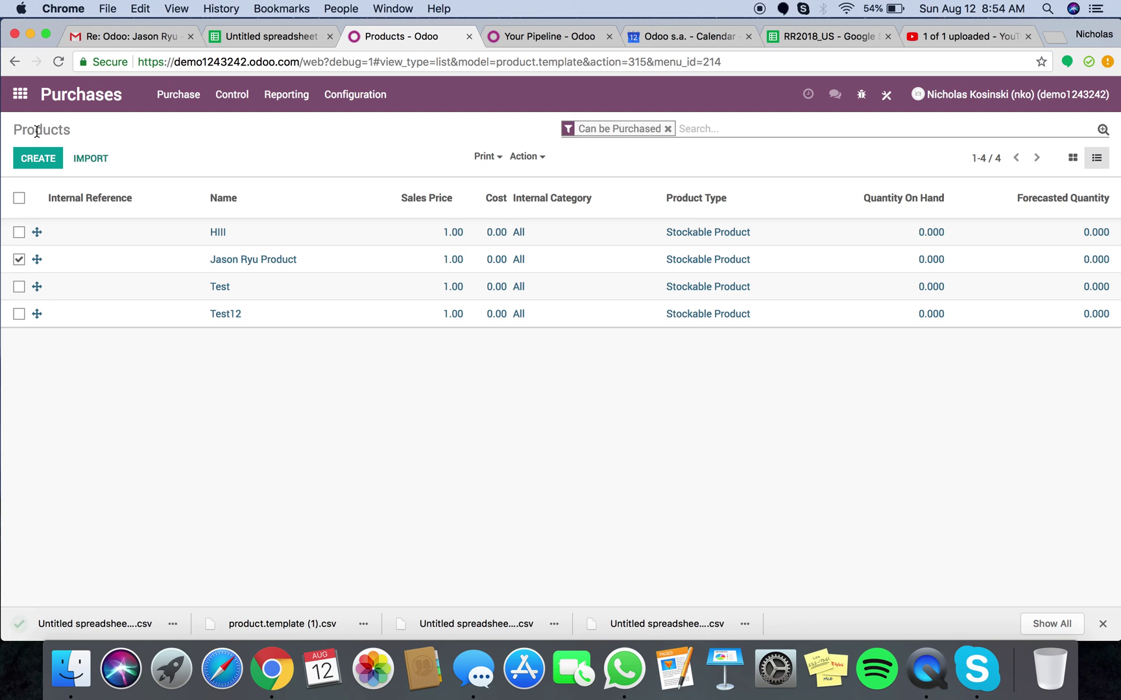
{"action": "left_click", "coordinate": [90, 158]}
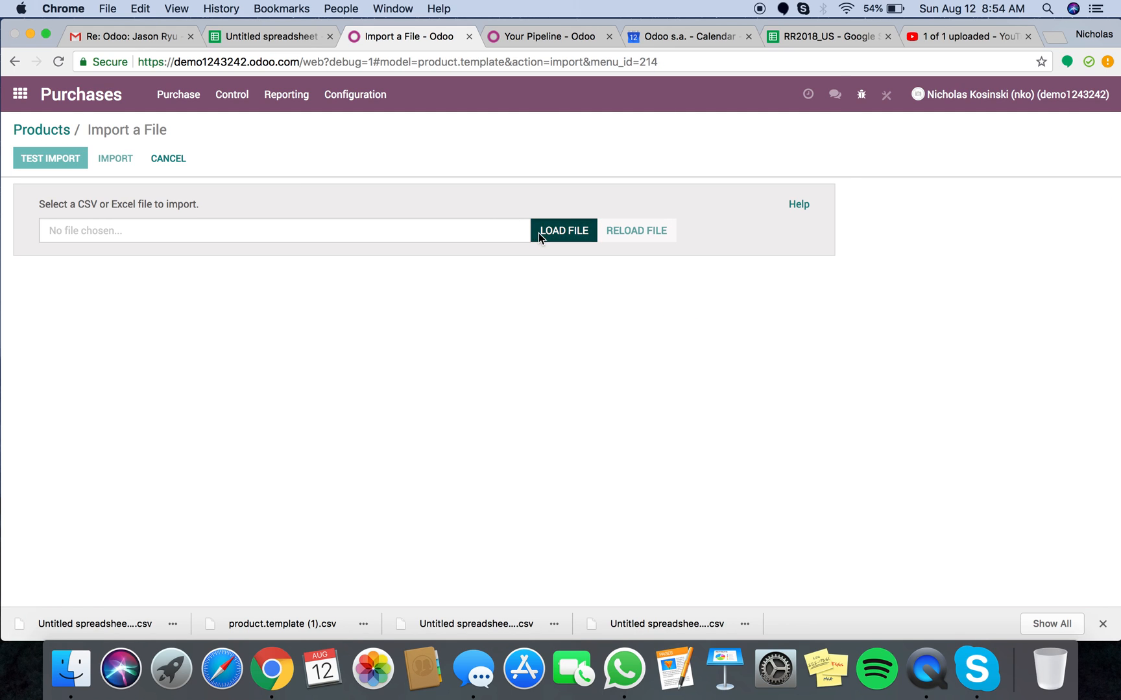
{"action": "left_click", "coordinate": [563, 230]}
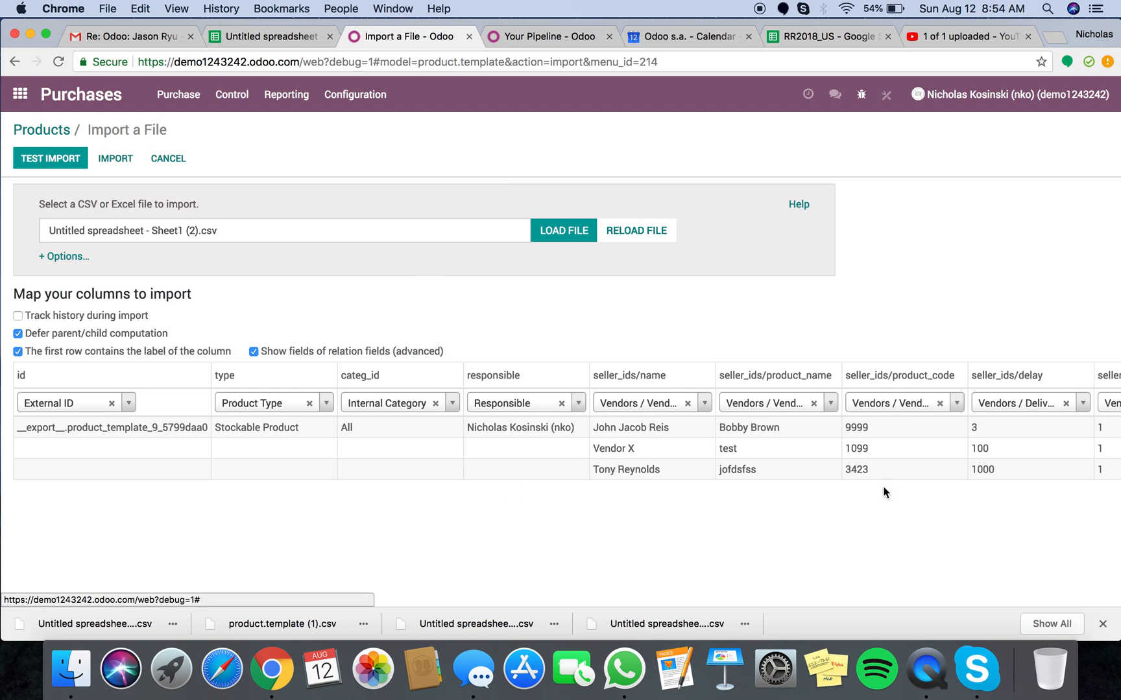
{"action": "left_click", "coordinate": [51, 159]}
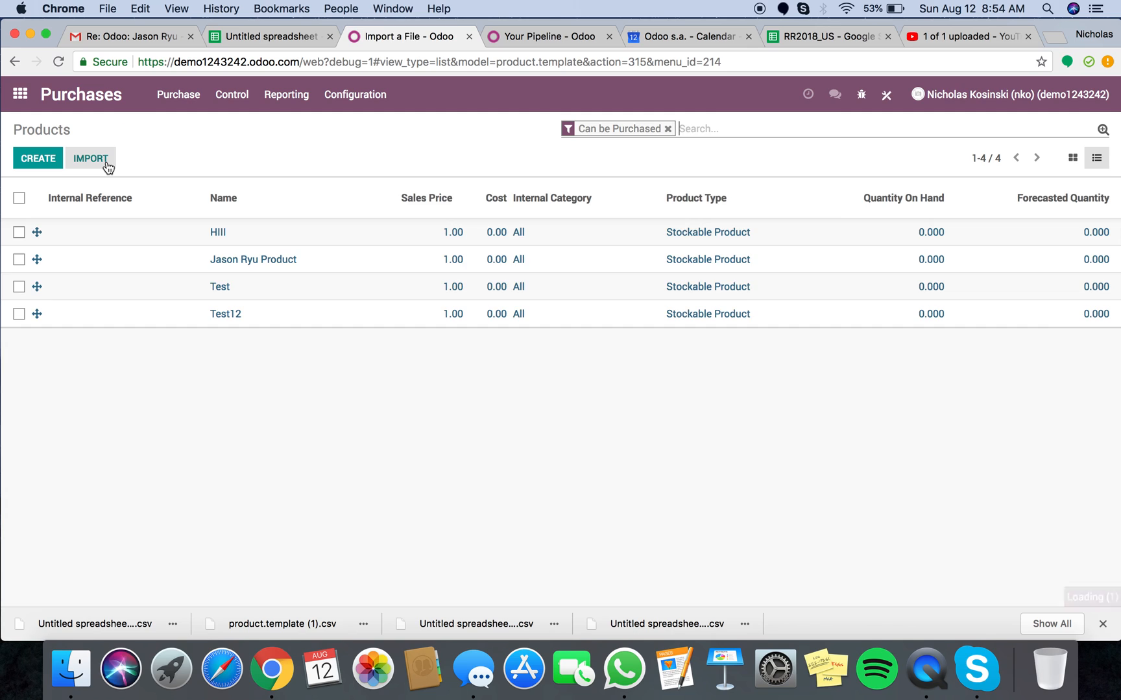
{"action": "left_click", "coordinate": [89, 158]}
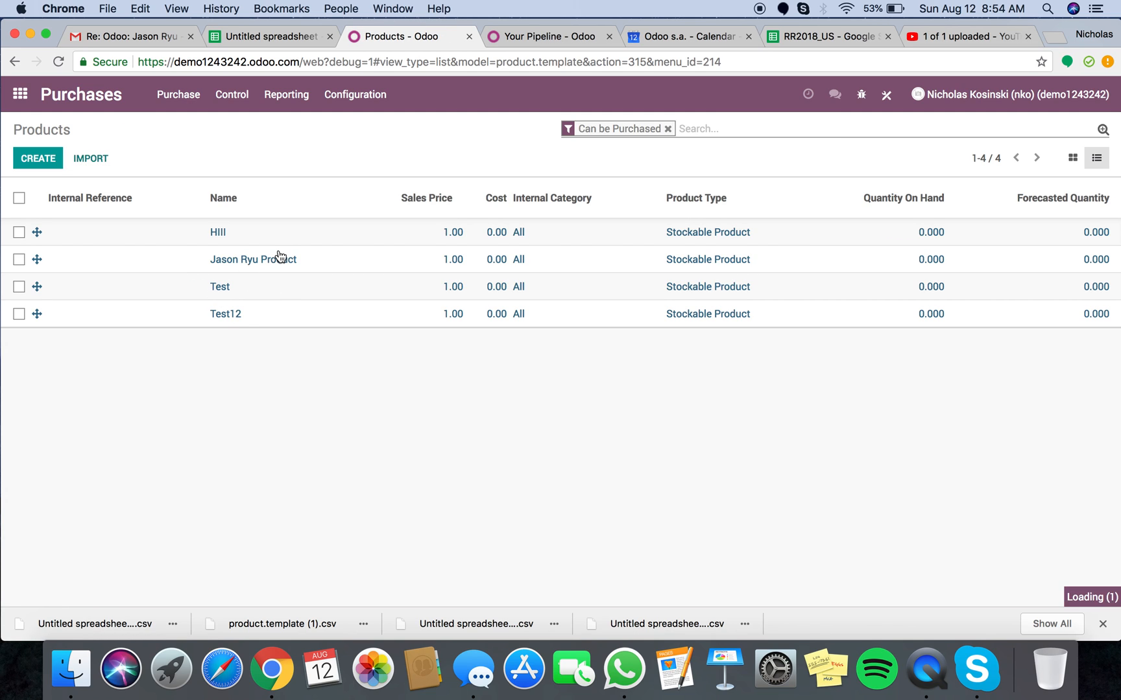
{"action": "left_click", "coordinate": [253, 258]}
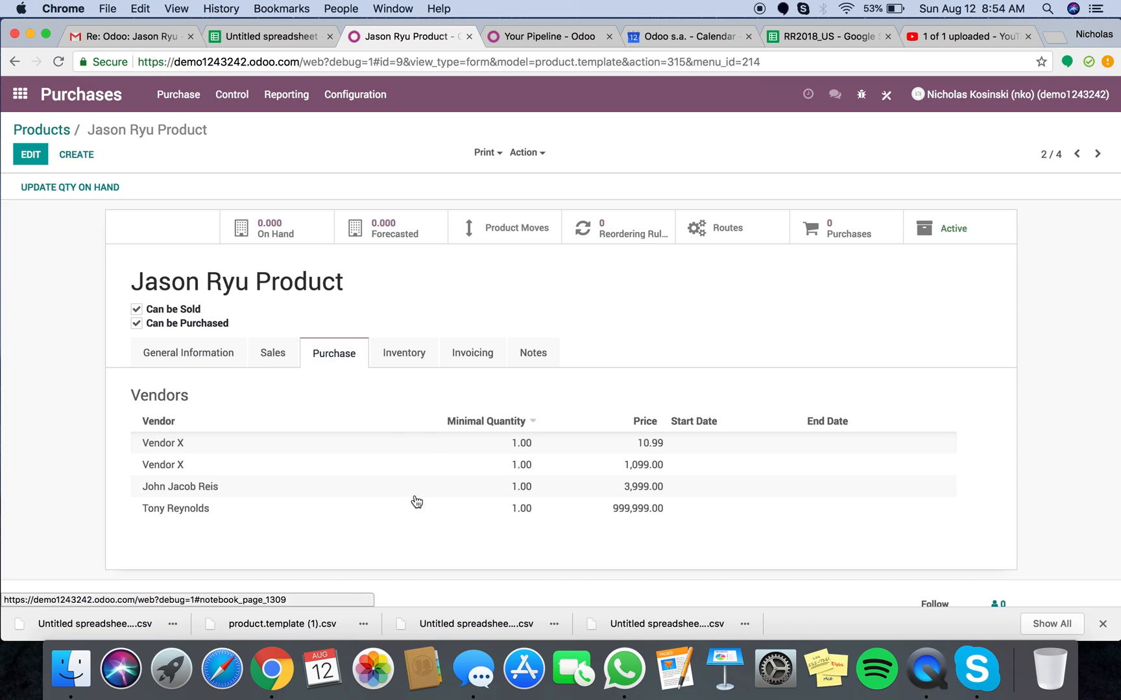
{"action": "mouse_move", "coordinate": [353, 518]}
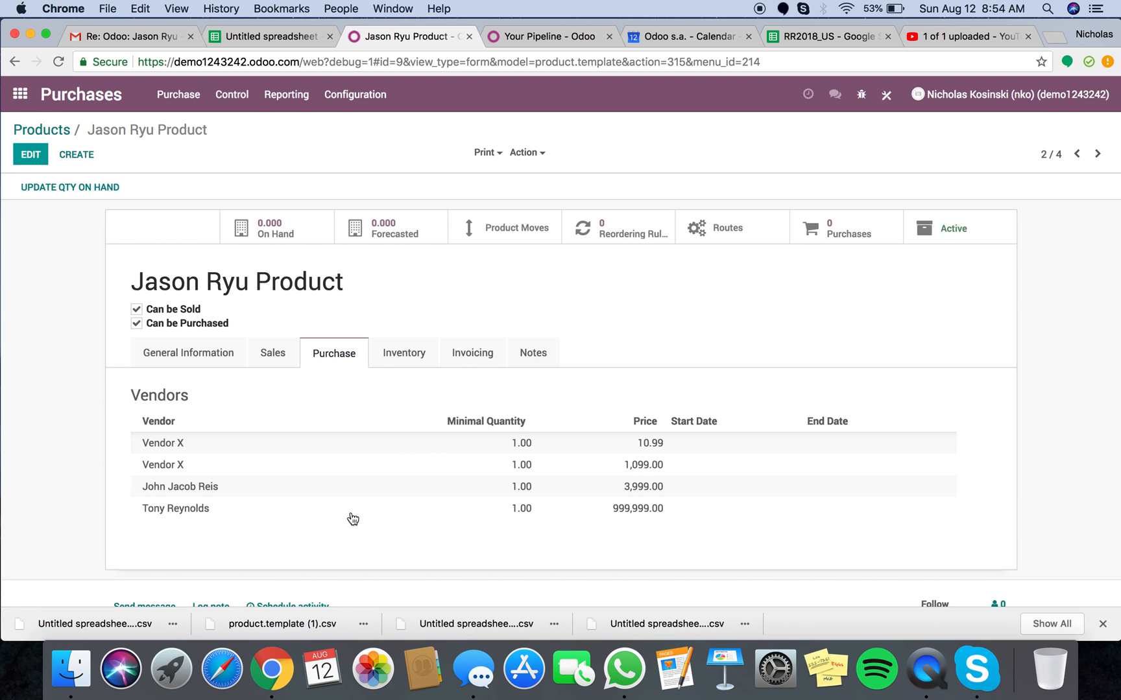
{"action": "mouse_move", "coordinate": [558, 571]}
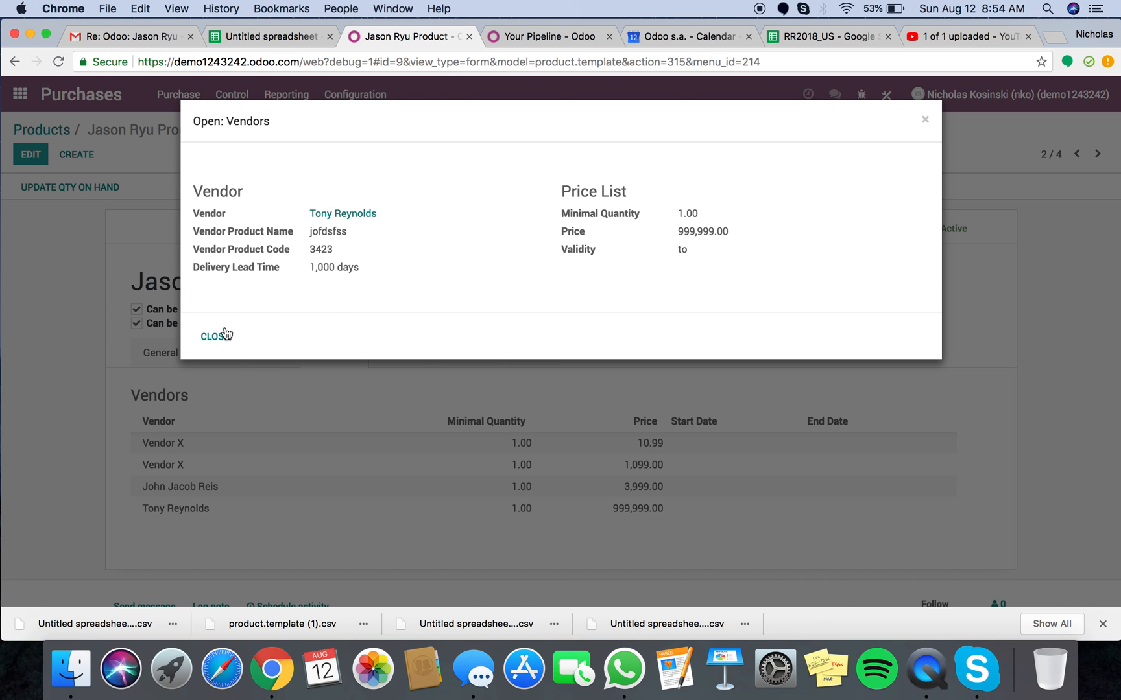
{"action": "left_click", "coordinate": [214, 336]}
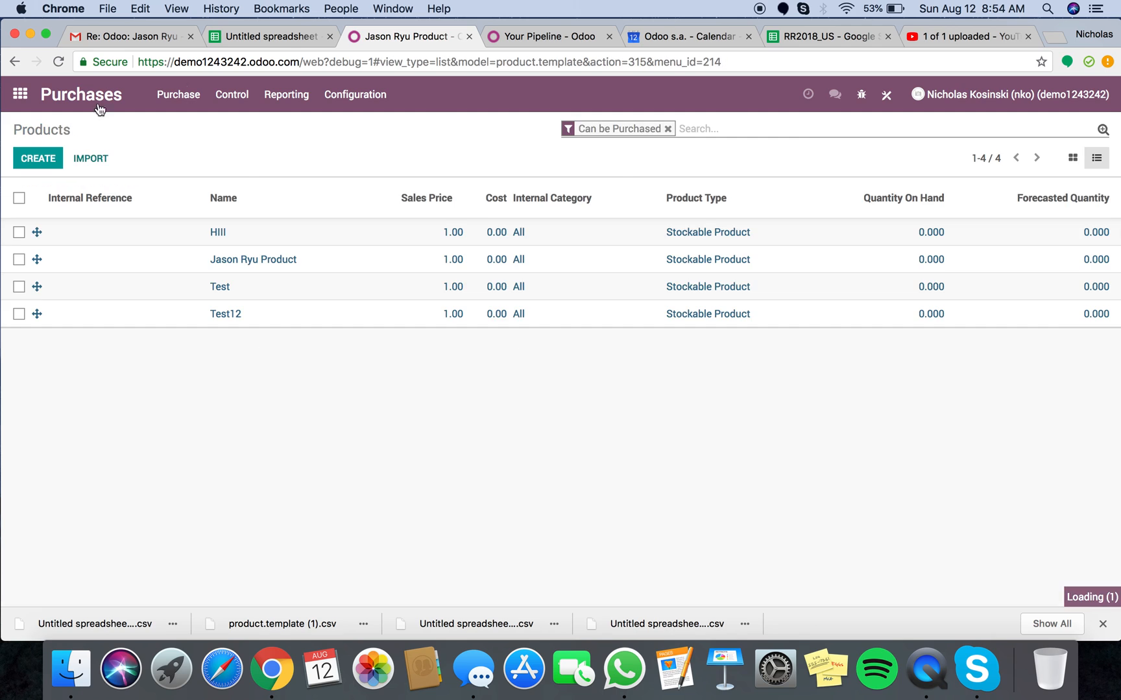
{"action": "left_click", "coordinate": [270, 37]}
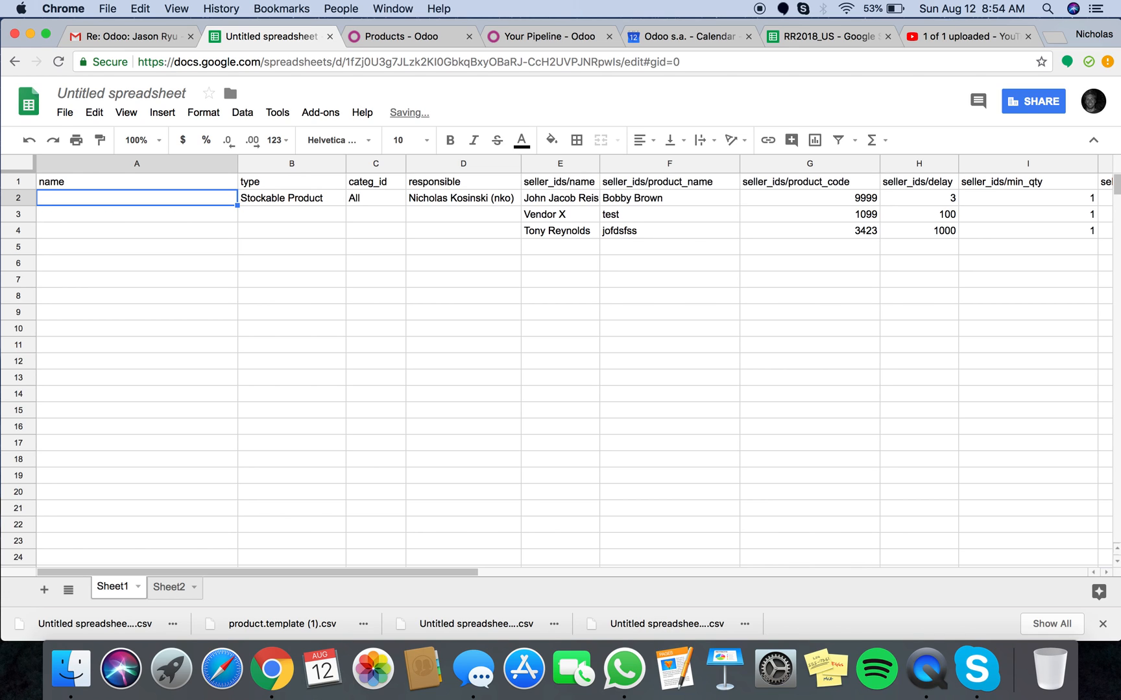
{"action": "type", "text": "Jasoon"}
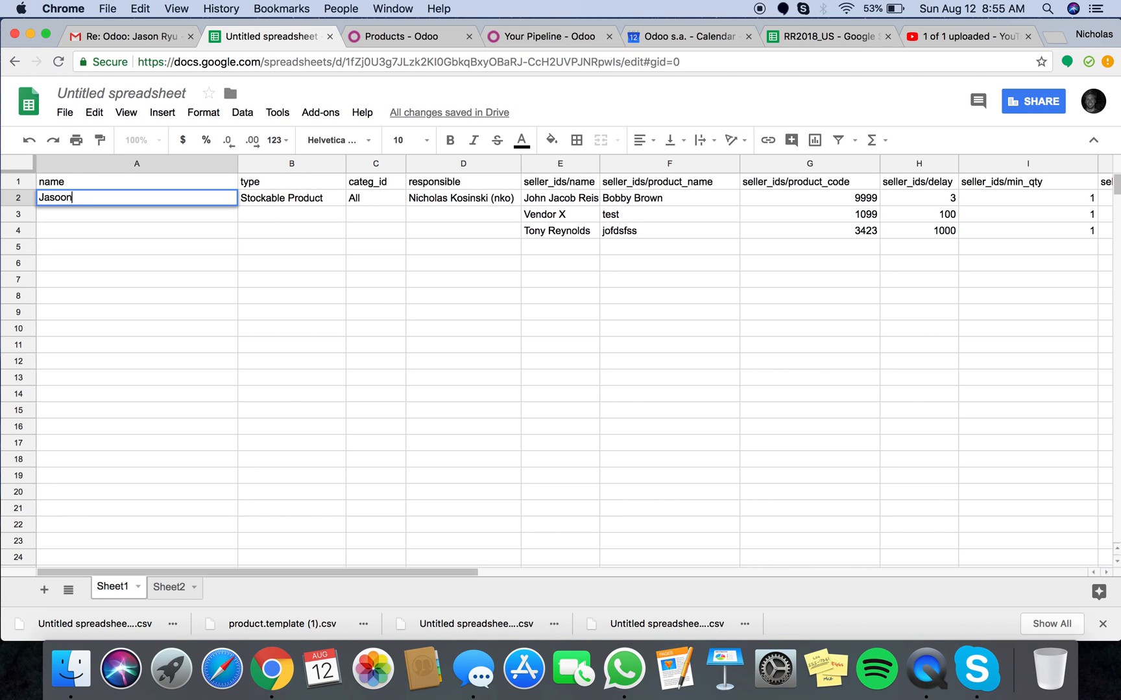
{"action": "type", "text": "Jason R"}
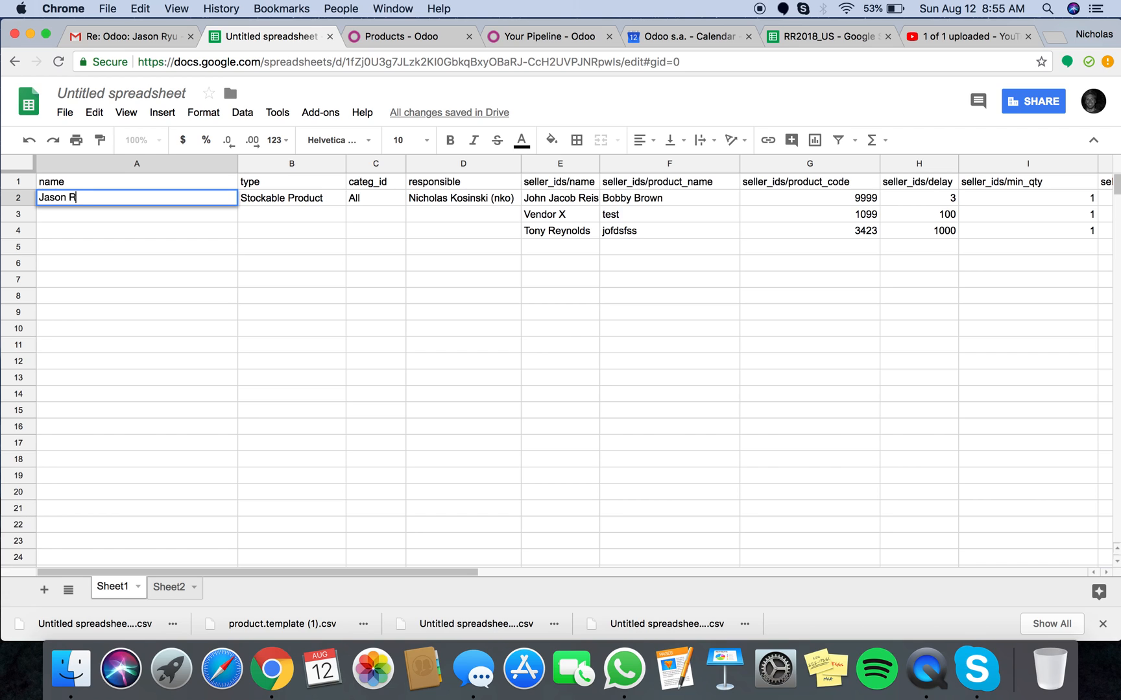
{"action": "type", "text": "yu Product"}
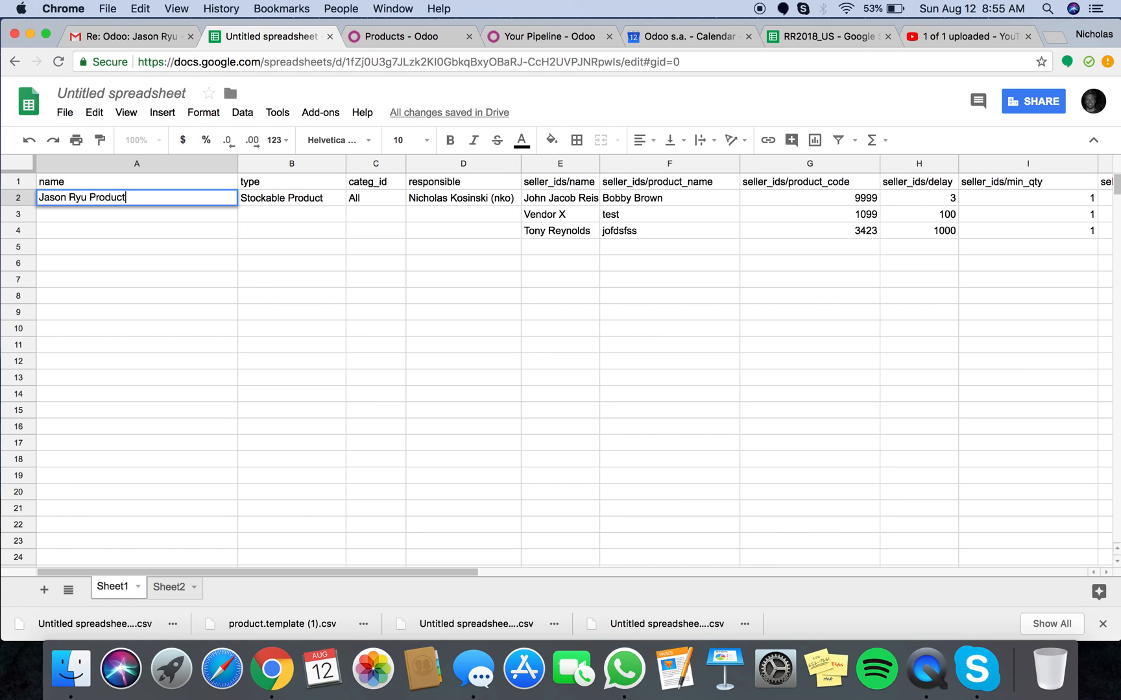
Step: Download the sheet as CSV again and return to Odoo's Products list
{"action": "left_click", "coordinate": [94, 113]}
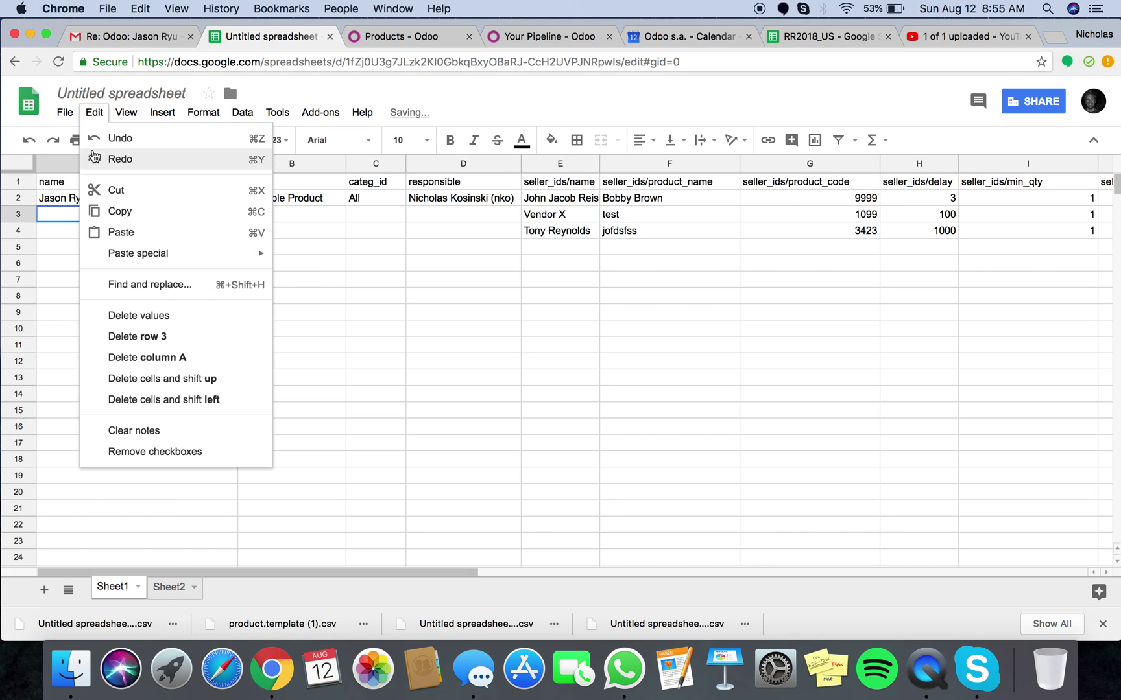
{"action": "left_click", "coordinate": [136, 357]}
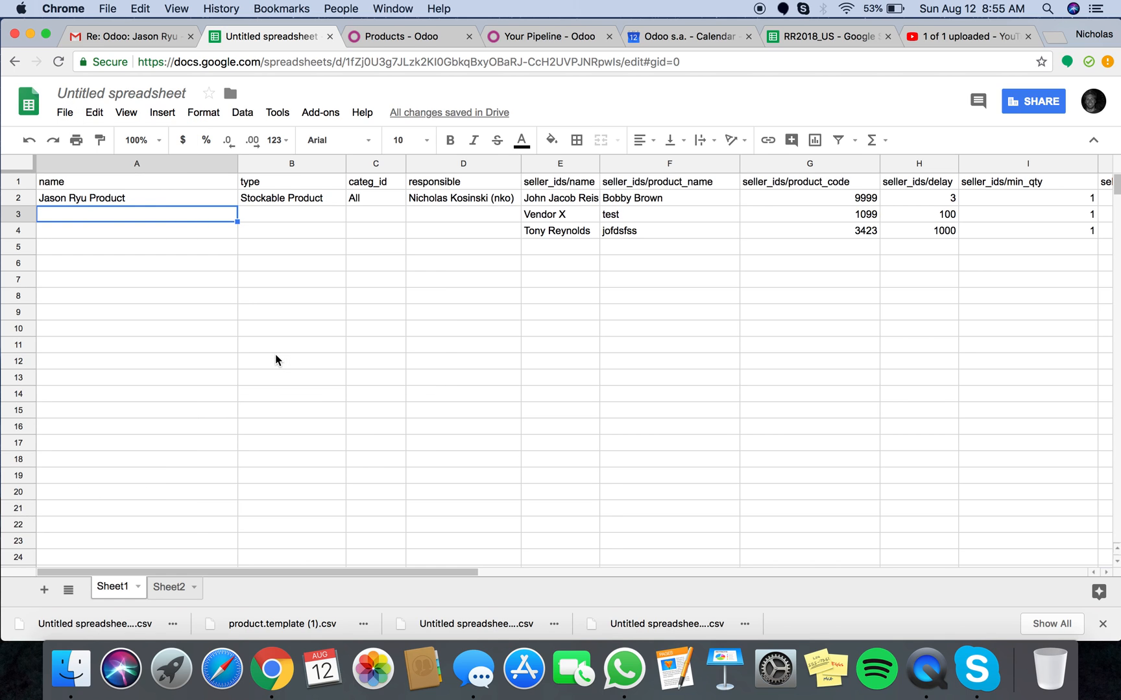
{"action": "left_click", "coordinate": [404, 36]}
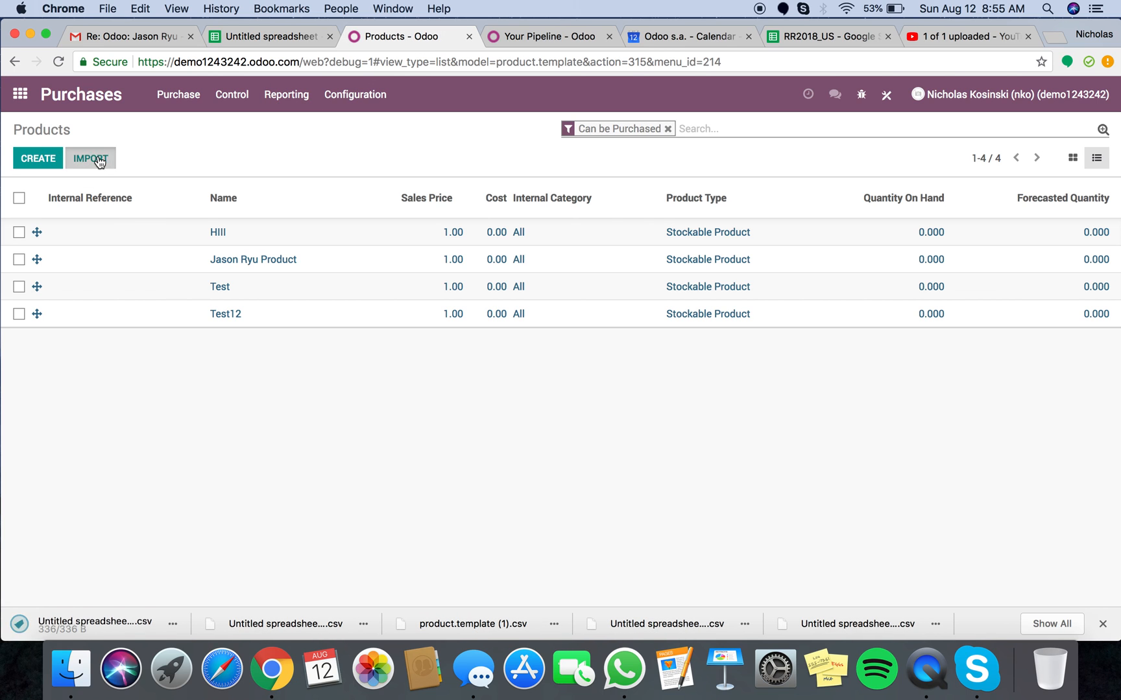
{"action": "left_click", "coordinate": [90, 158]}
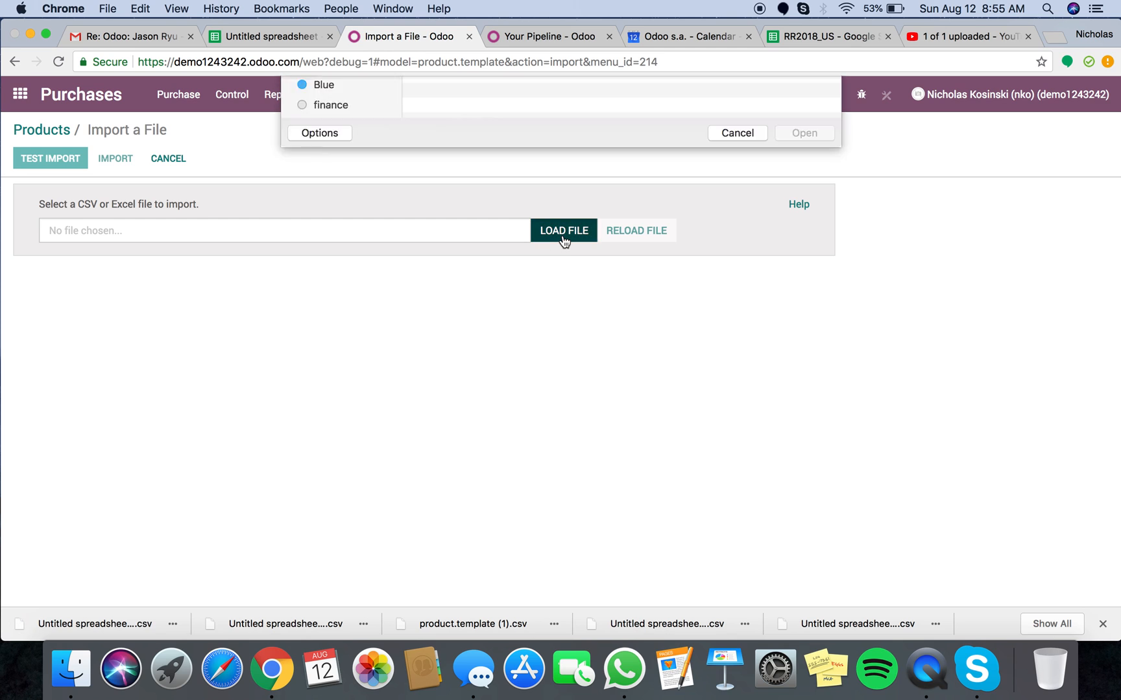
{"action": "left_click", "coordinate": [803, 133]}
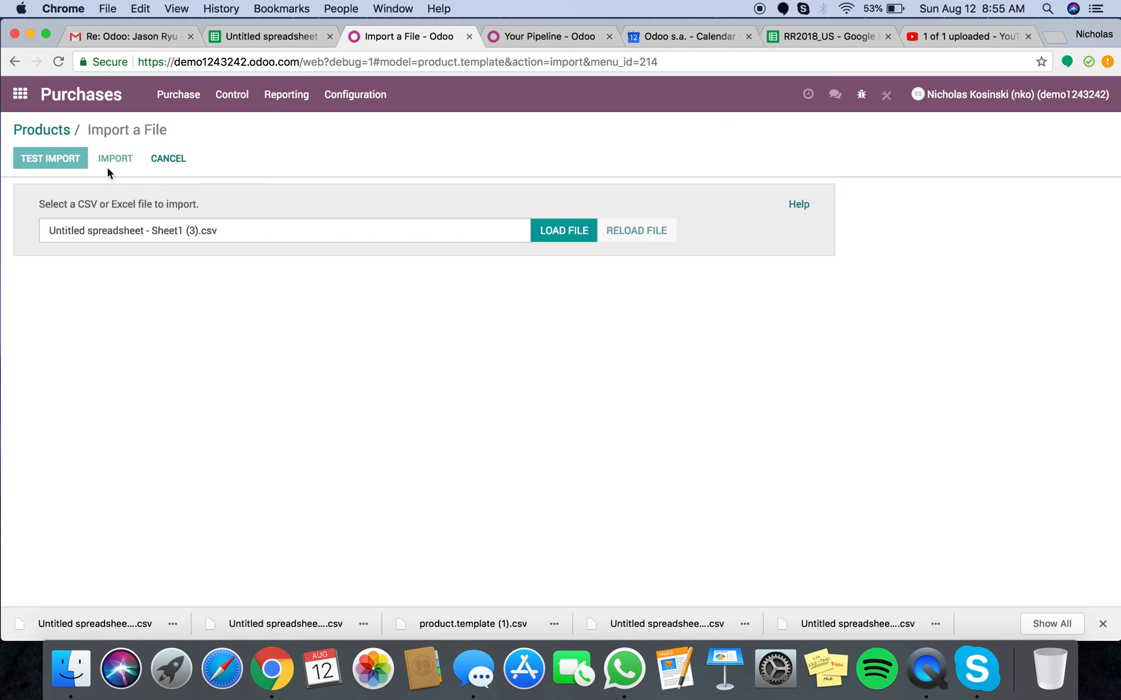
{"action": "left_click", "coordinate": [51, 158]}
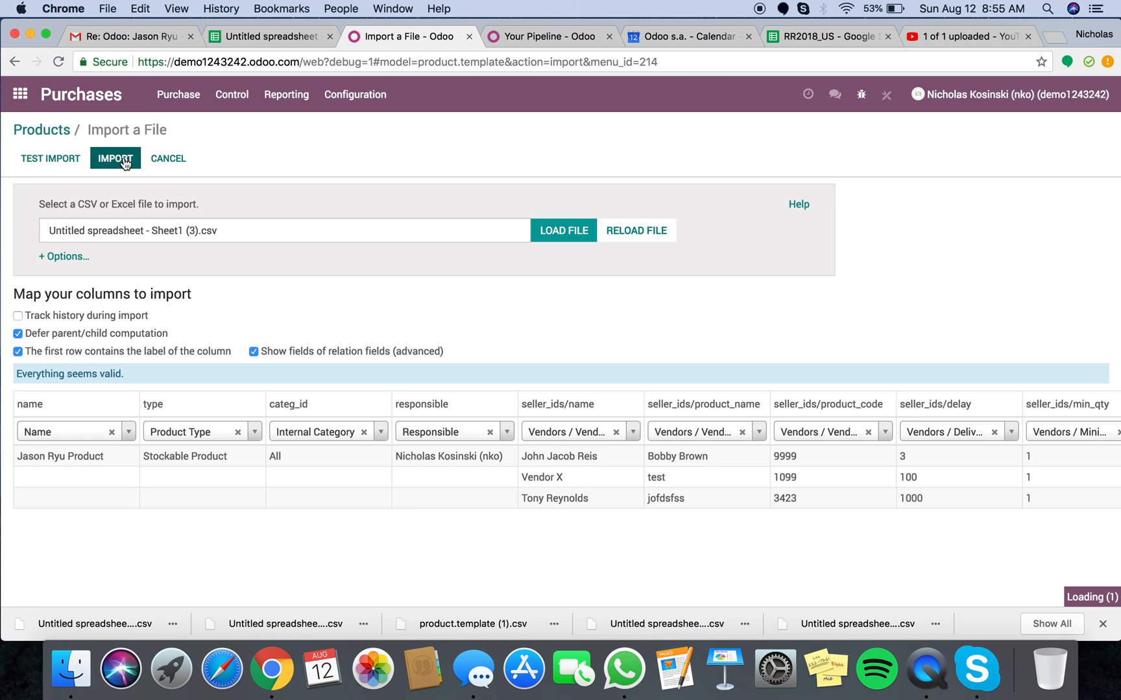
{"action": "left_click", "coordinate": [116, 158]}
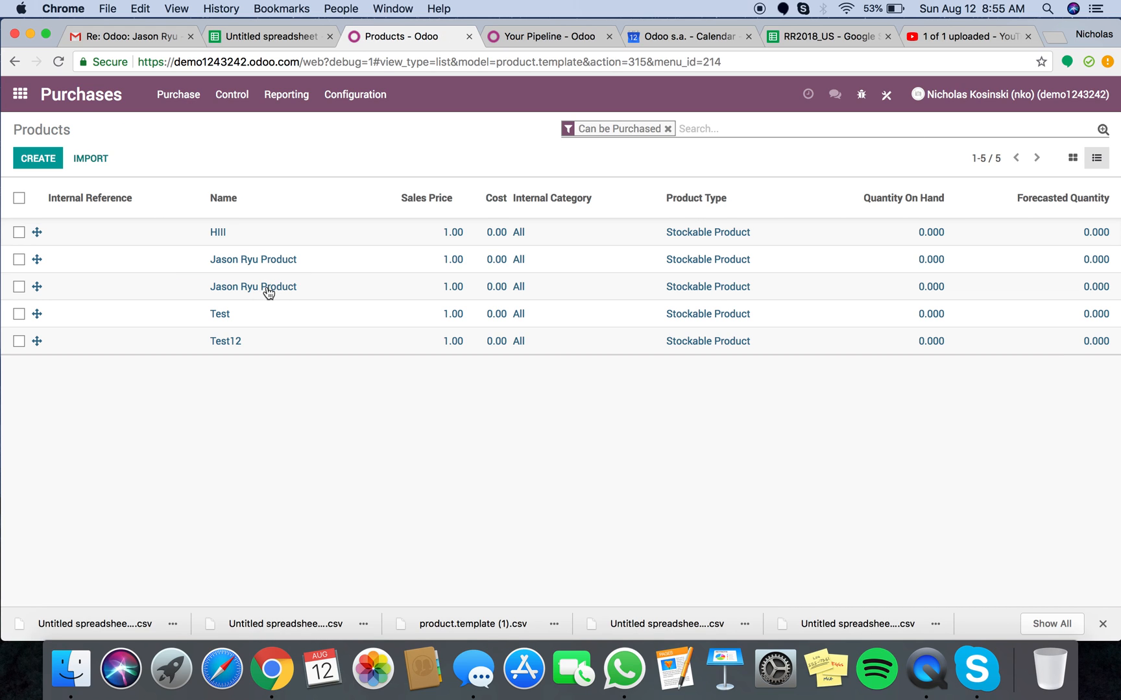
Step: View the duplicate's three vendor lines, then the original's four, and return to Products
{"action": "left_click", "coordinate": [253, 287]}
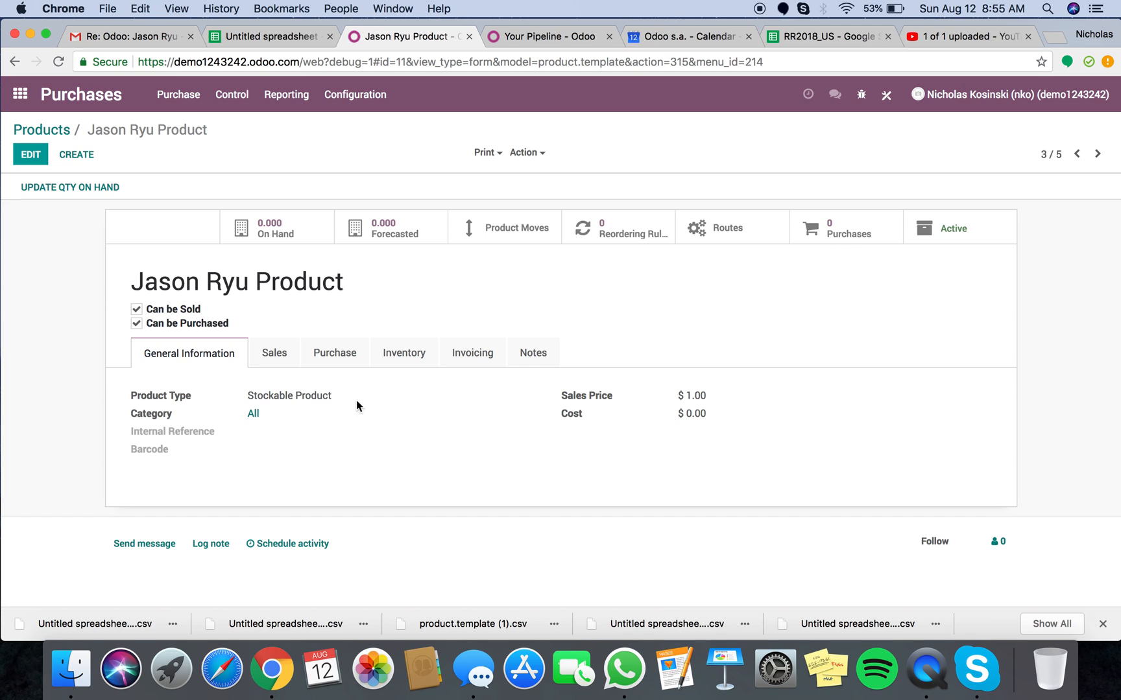
{"action": "left_click", "coordinate": [334, 353]}
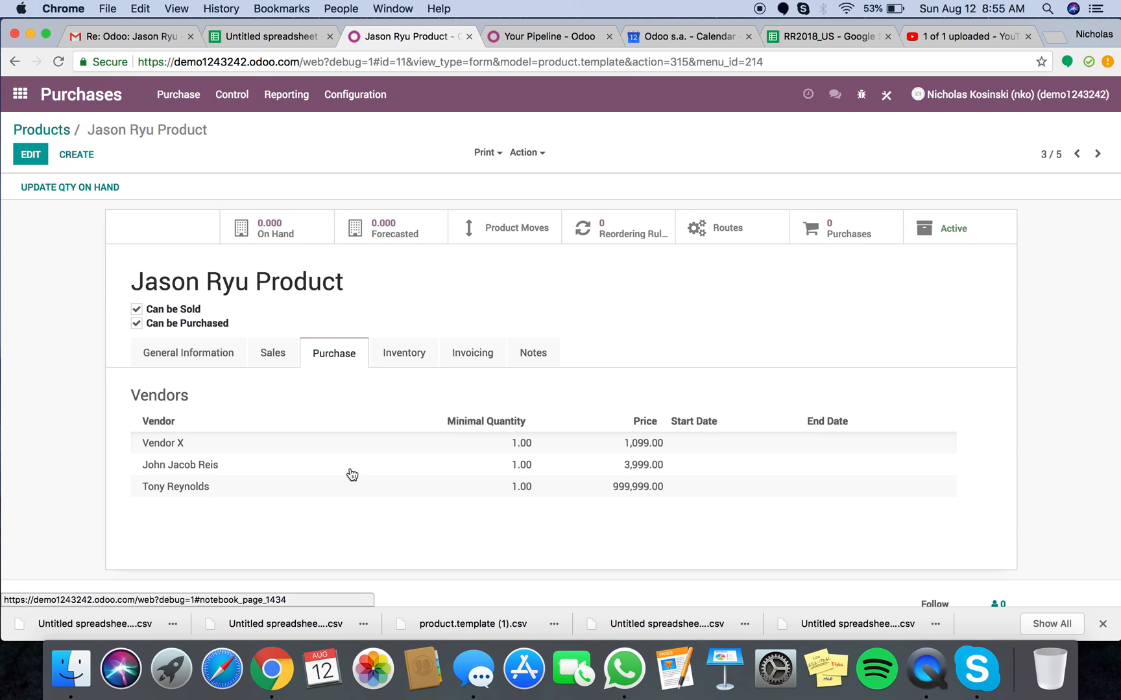
{"action": "mouse_move", "coordinate": [1076, 153]}
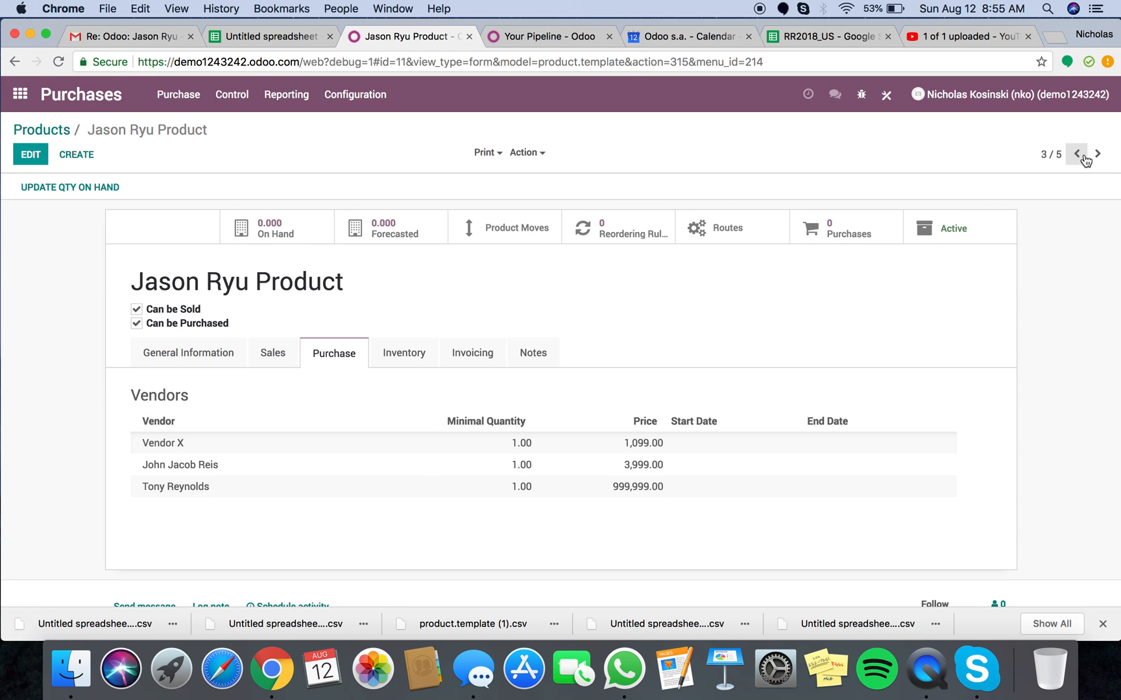
{"action": "left_click", "coordinate": [1075, 153]}
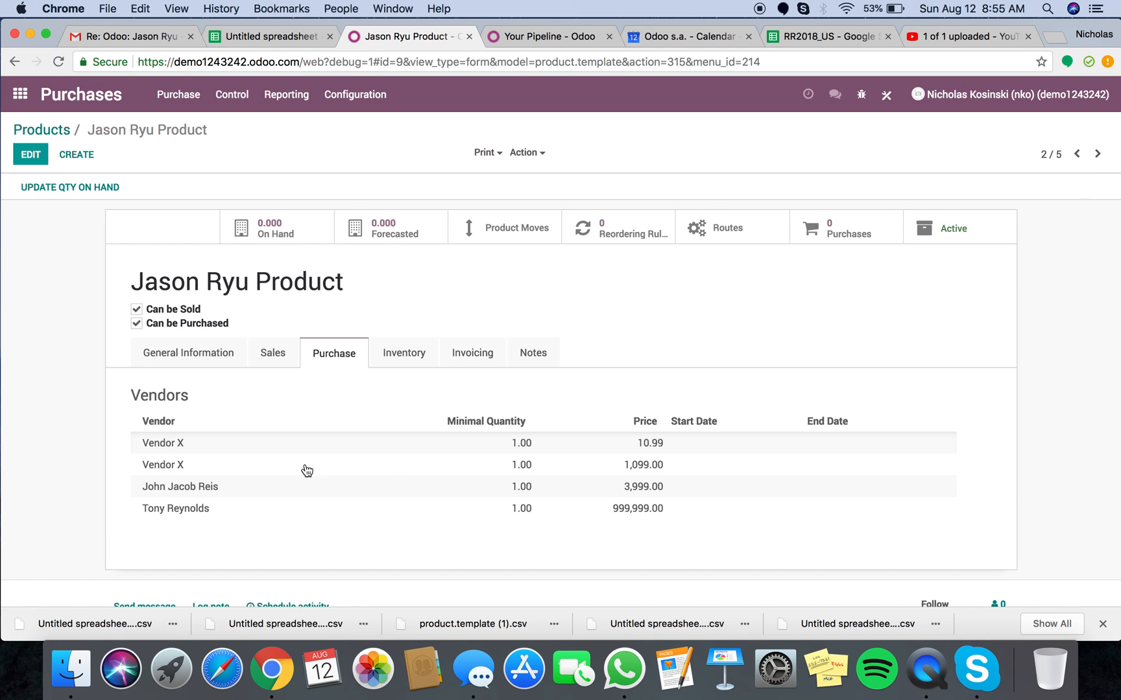
{"action": "mouse_move", "coordinate": [188, 353]}
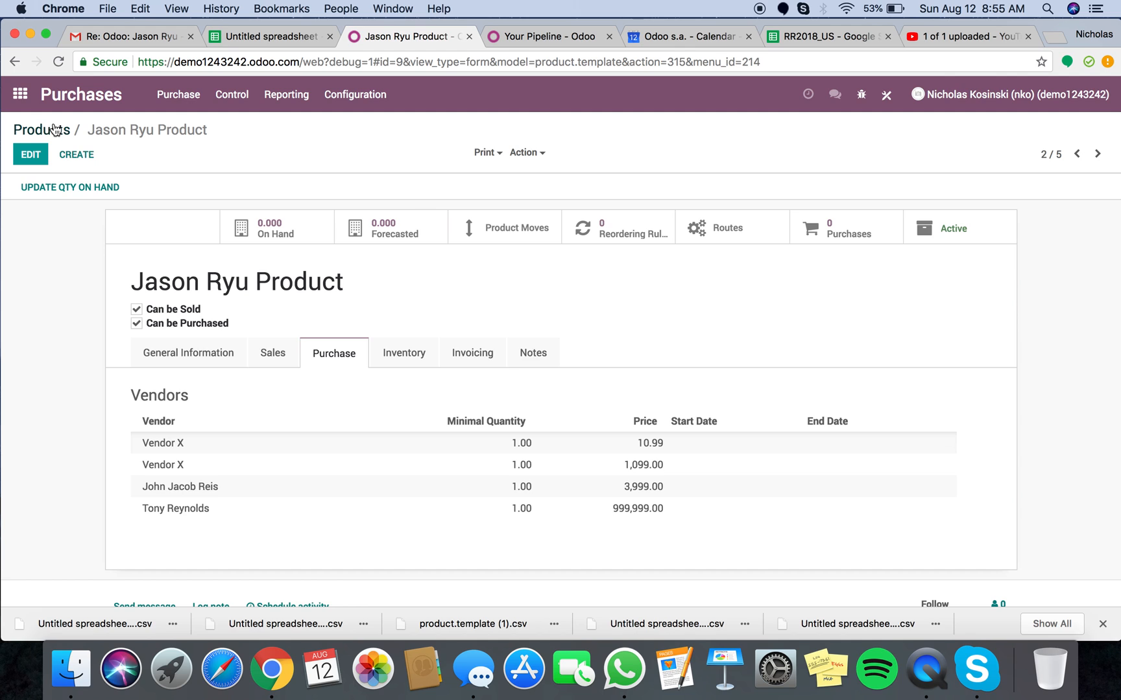
{"action": "left_click", "coordinate": [41, 129]}
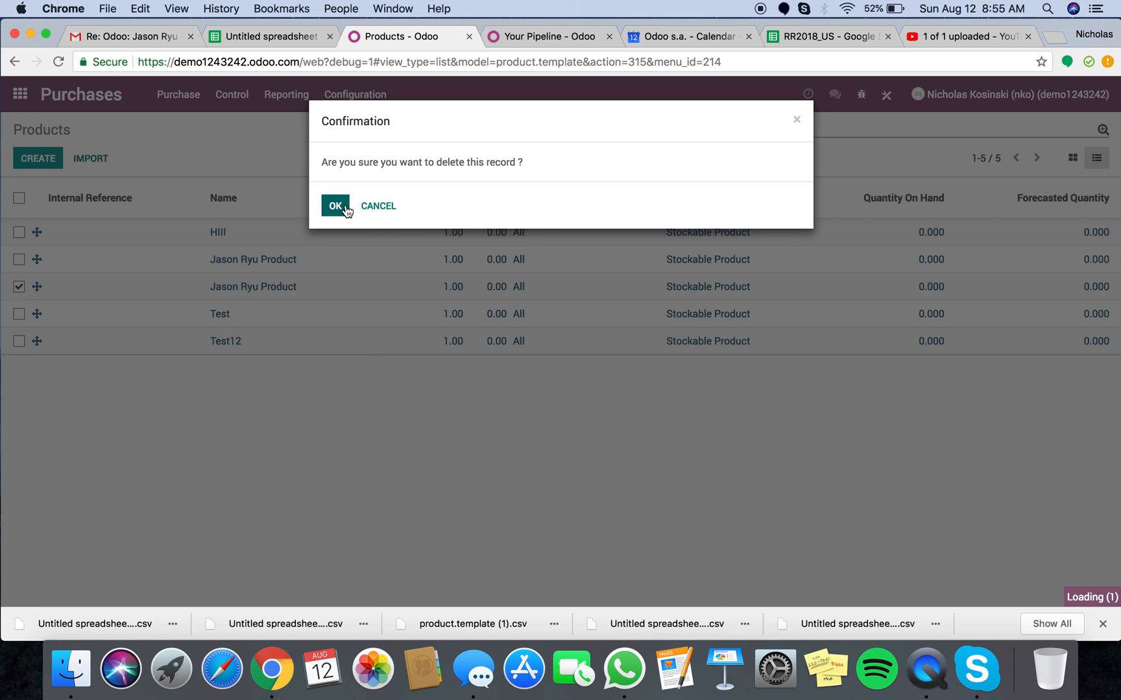
{"action": "left_click", "coordinate": [335, 206]}
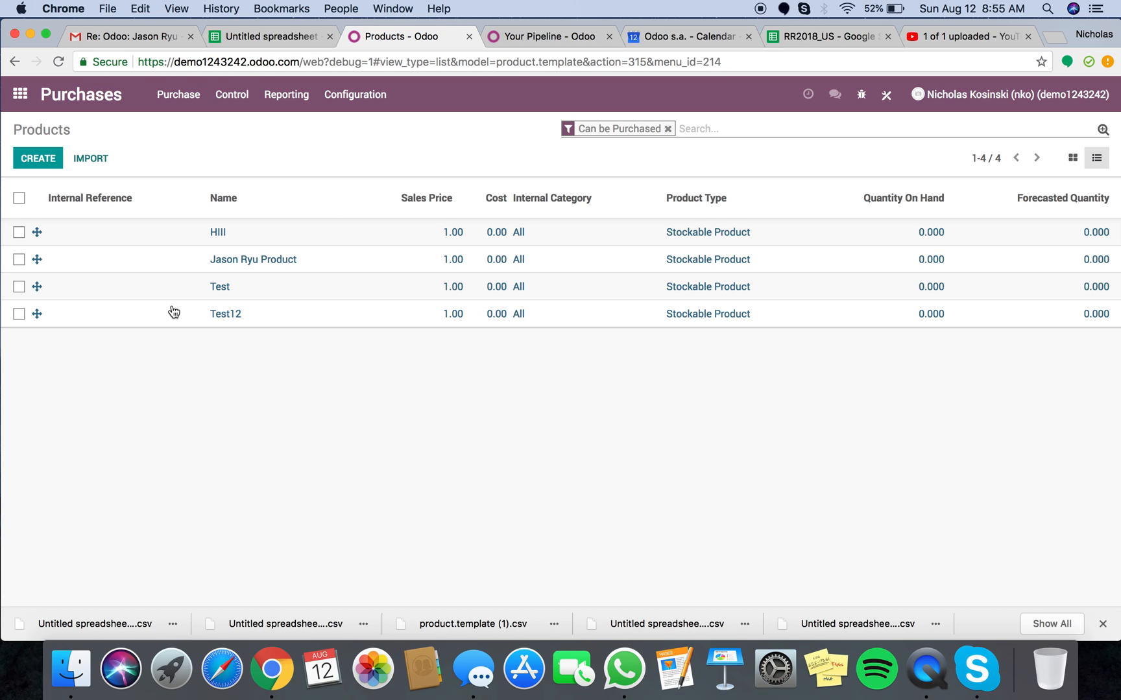